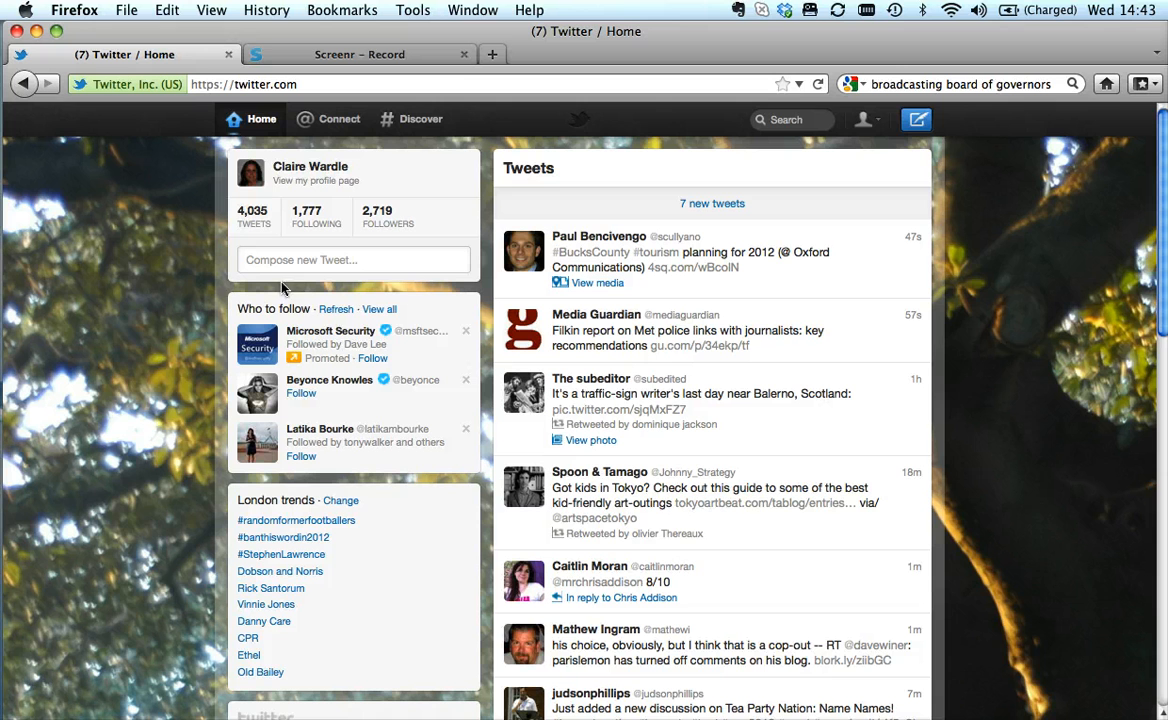
pyautogui.moveTo(318, 310)
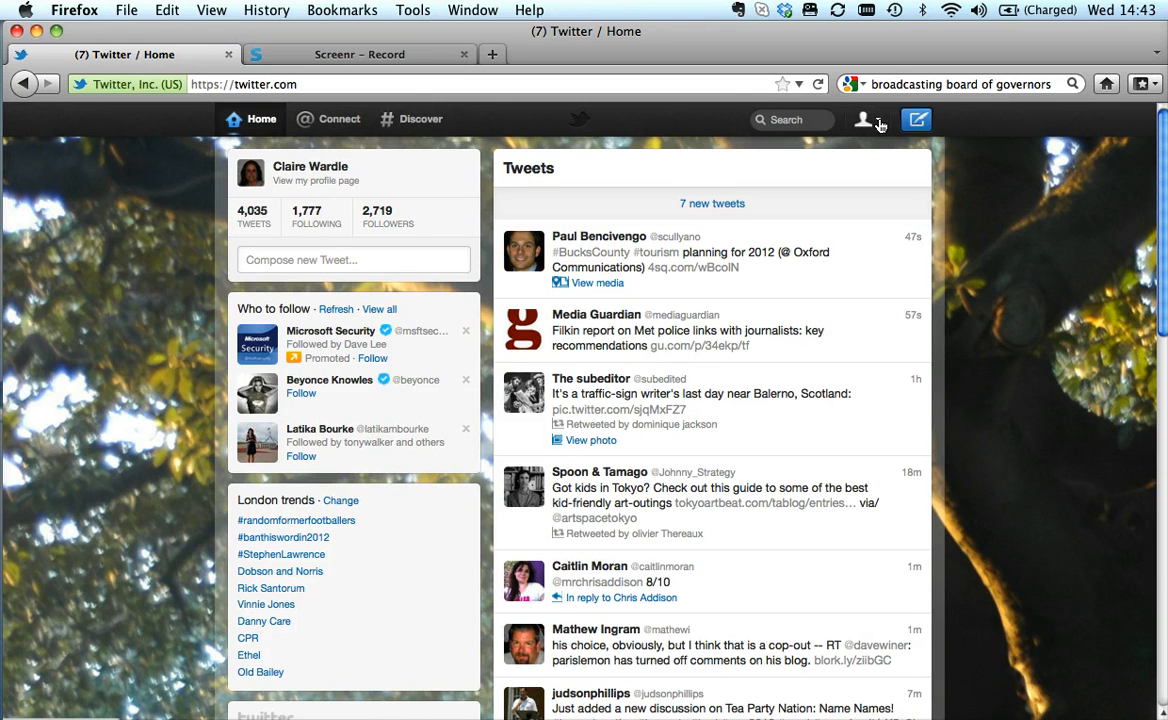
# Go from the home timeline to Settings via the profile menu
pyautogui.click(864, 120)
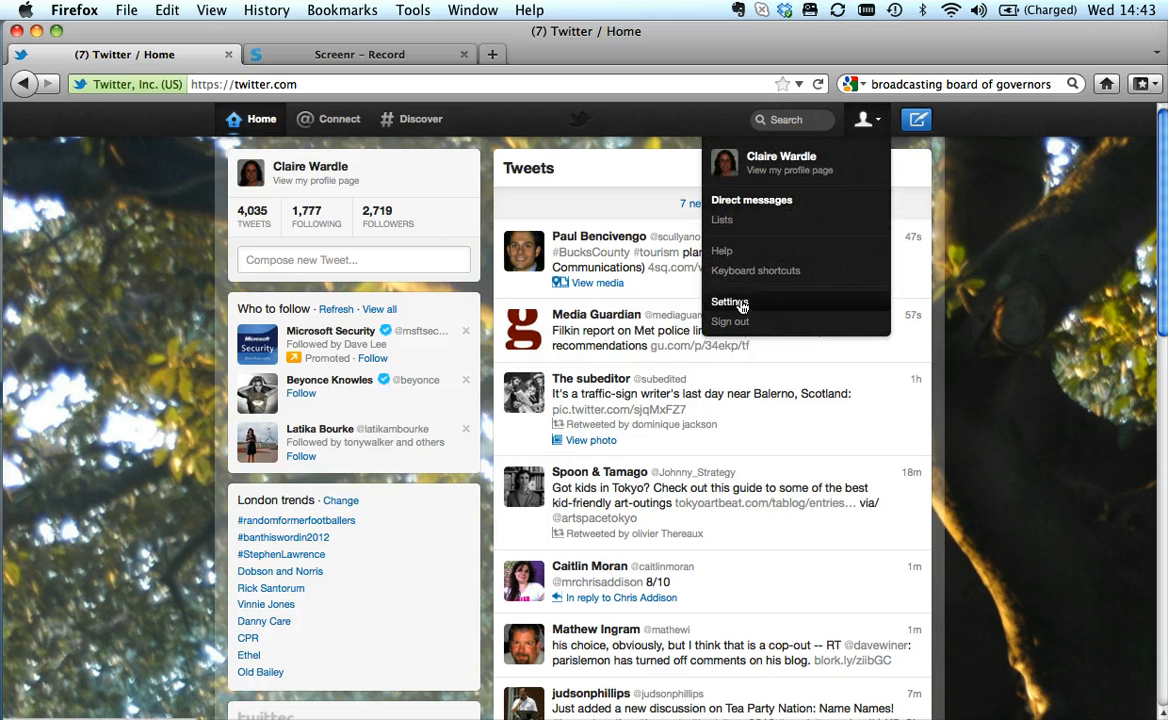
pyautogui.click(729, 302)
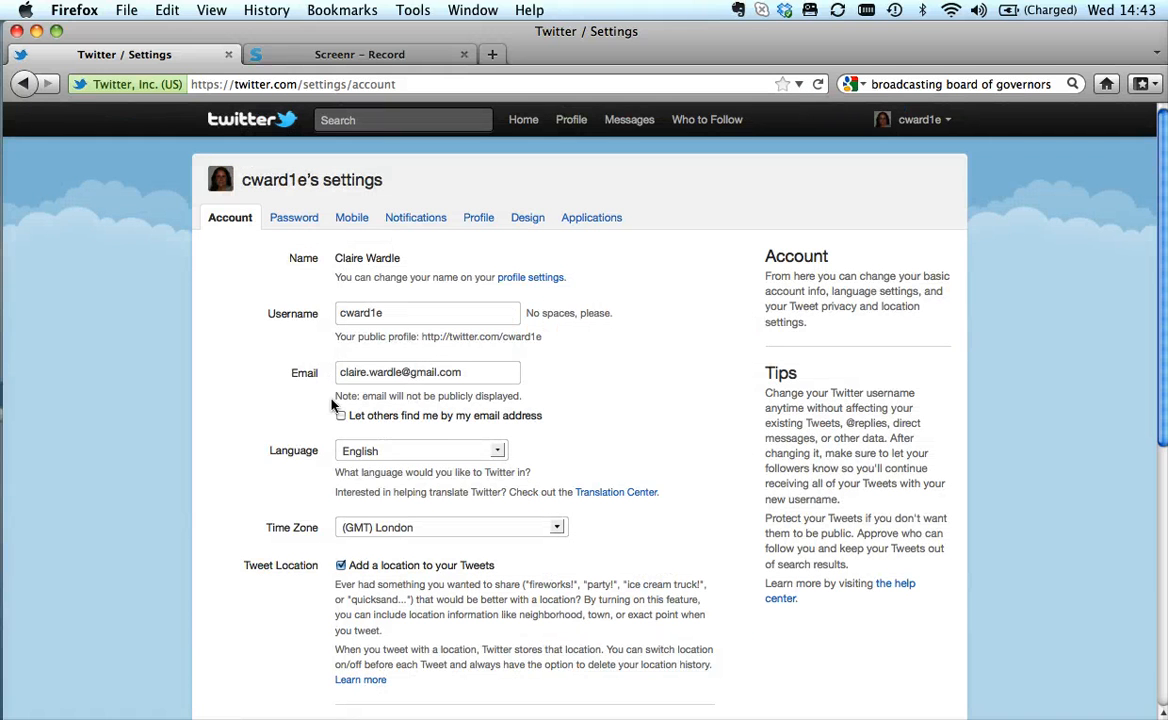
pyautogui.moveTo(263, 237)
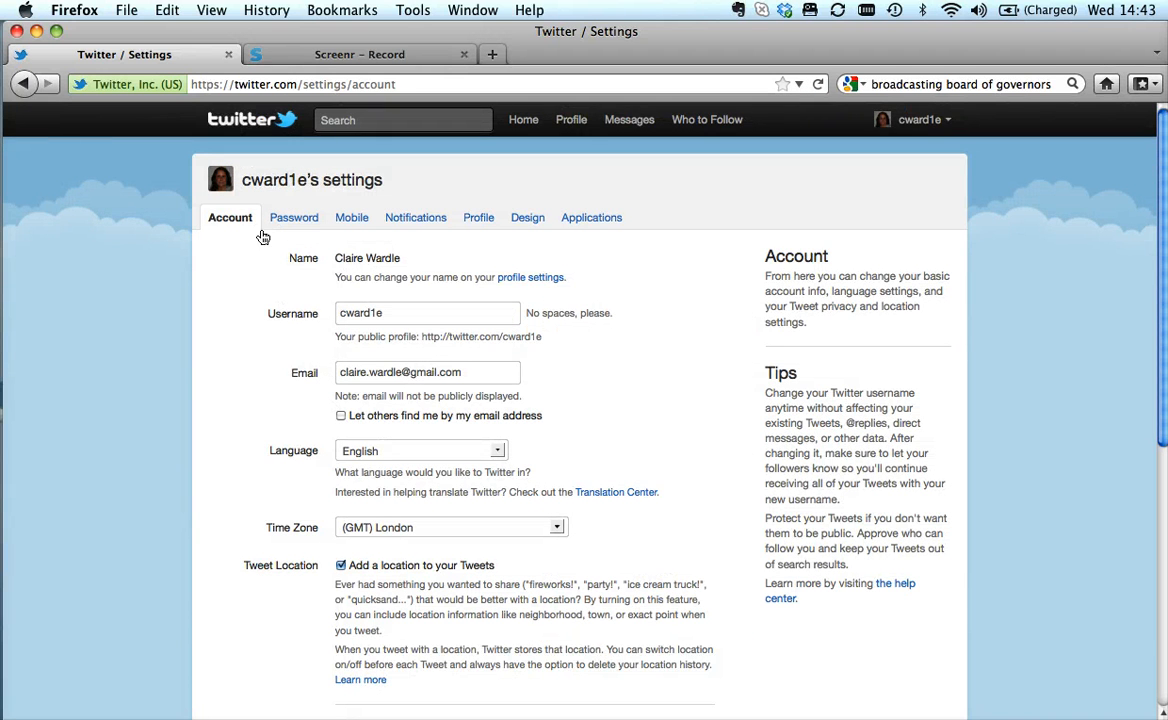
pyautogui.moveTo(278, 249)
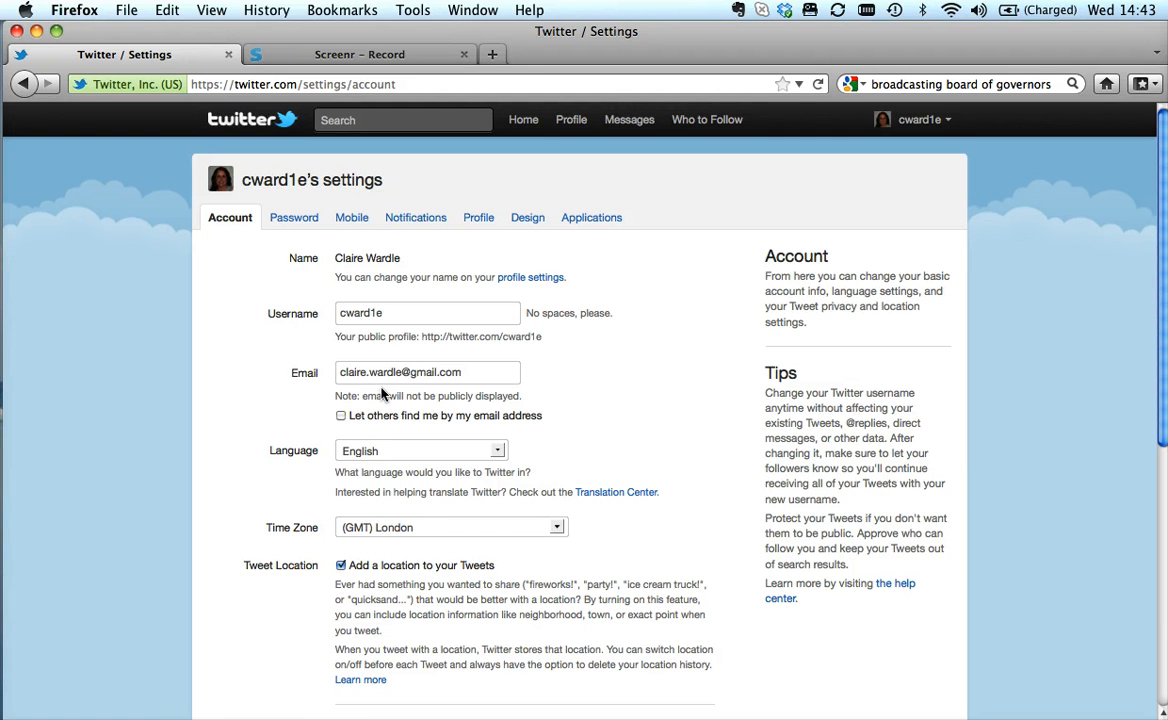
pyautogui.scroll(-3)
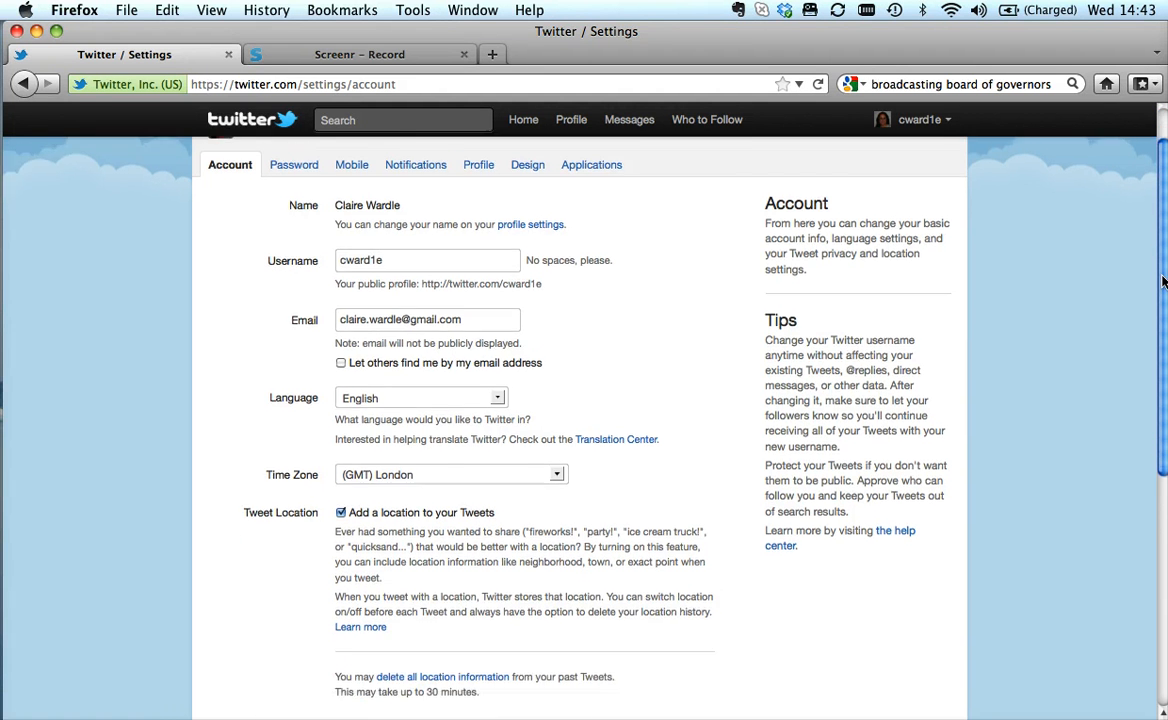
pyautogui.scroll(-3)
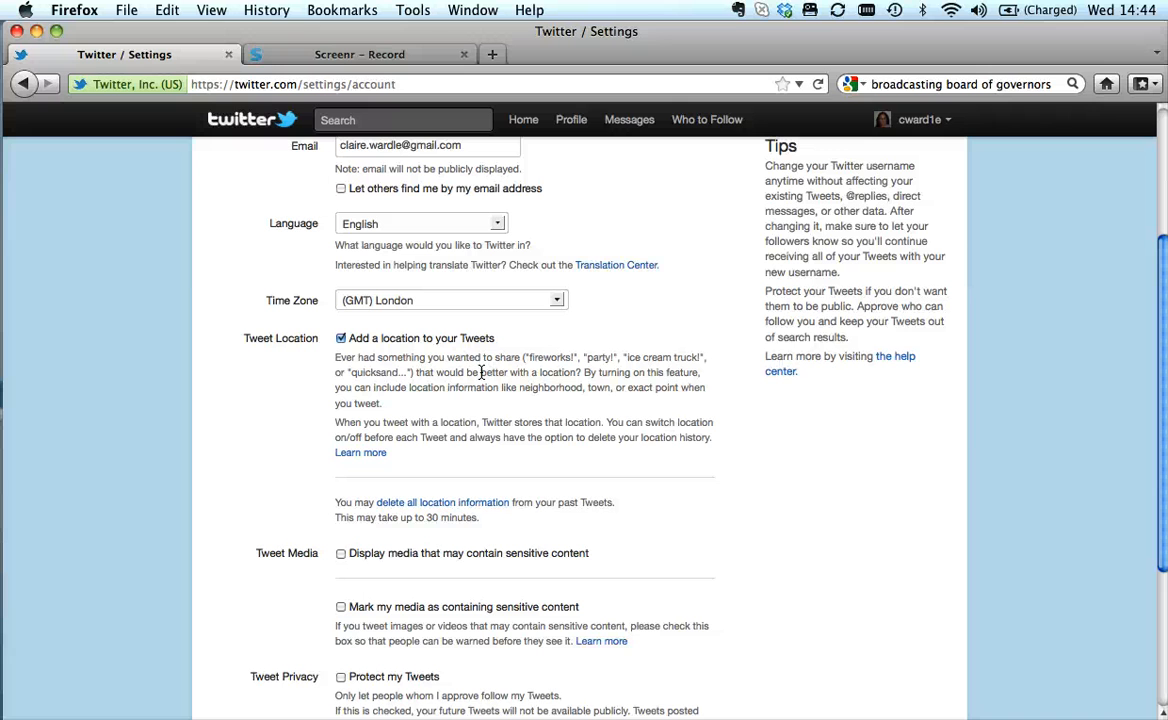
pyautogui.moveTo(1160, 300)
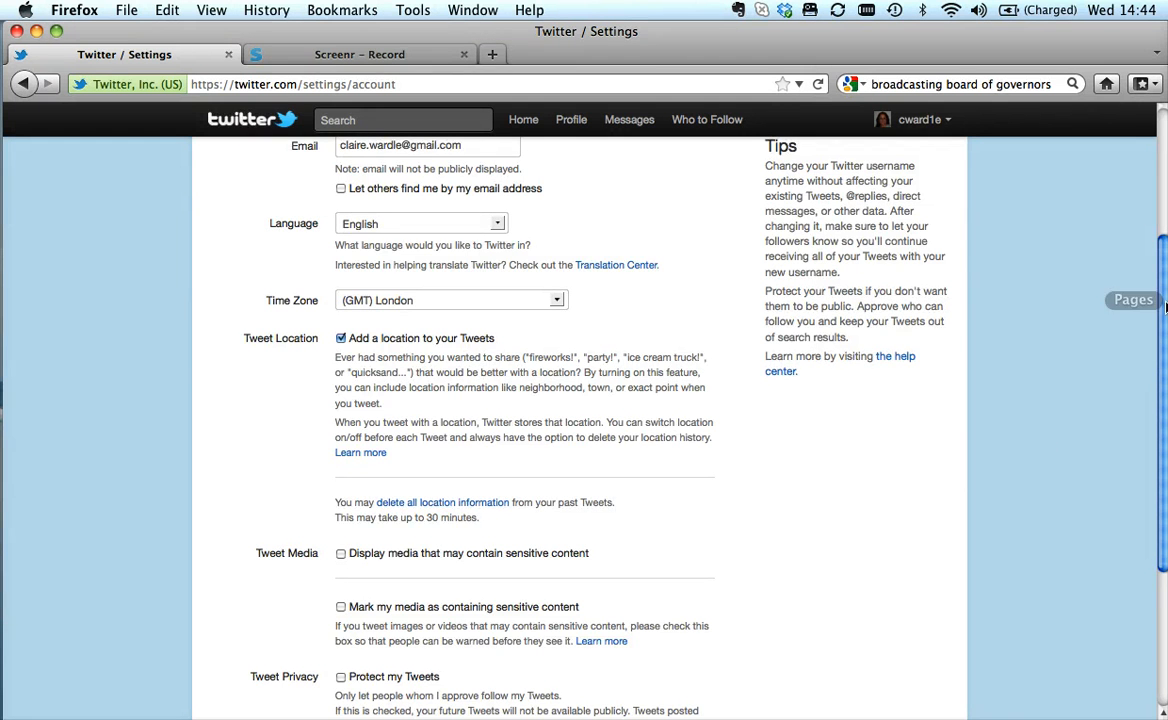
# Turn on Protect my Tweets, then switch it back off
pyautogui.scroll(-3)
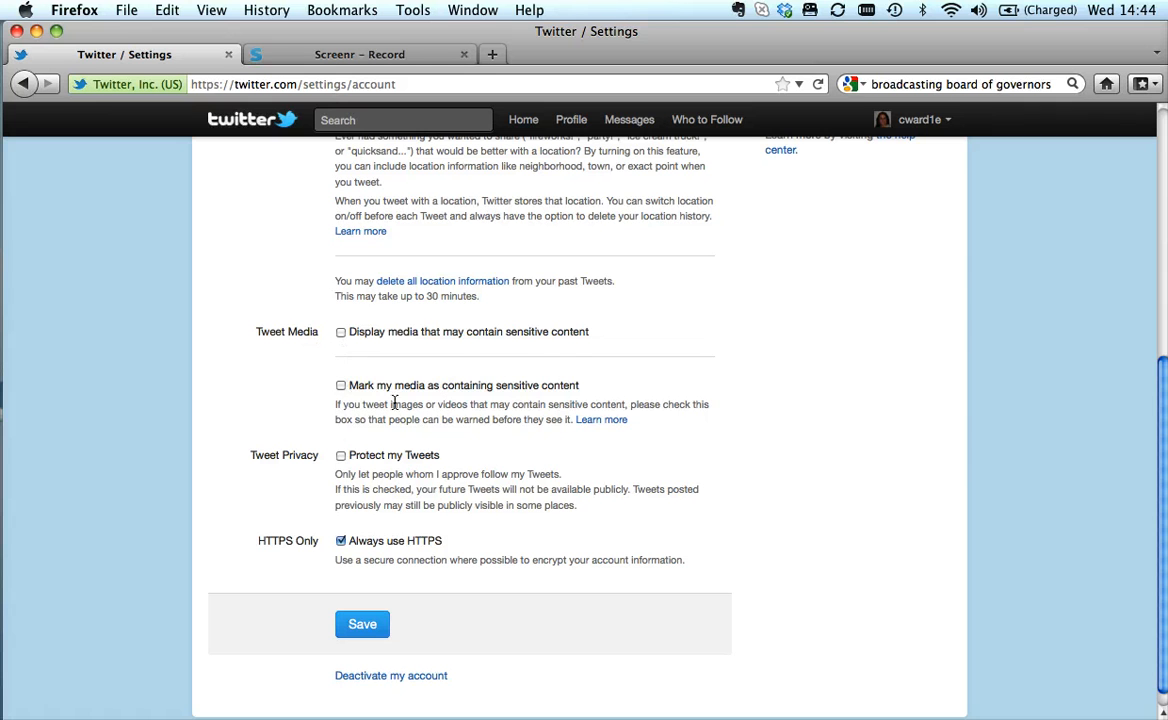
pyautogui.moveTo(419, 365)
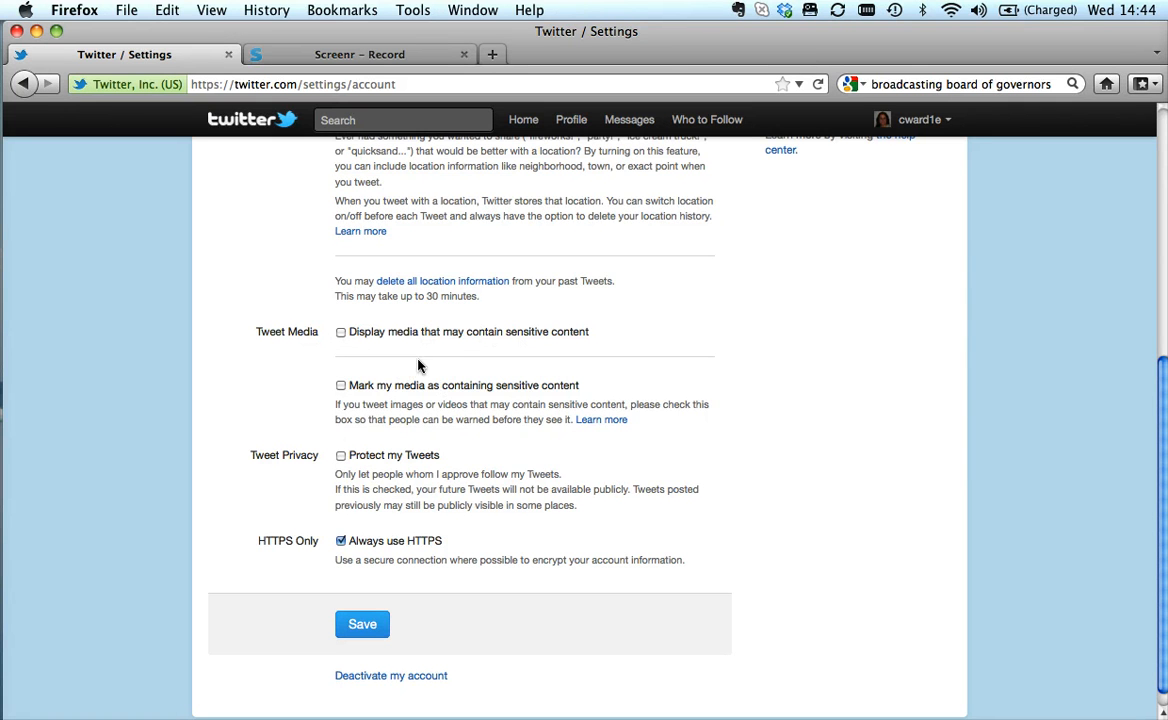
pyautogui.moveTo(438, 360)
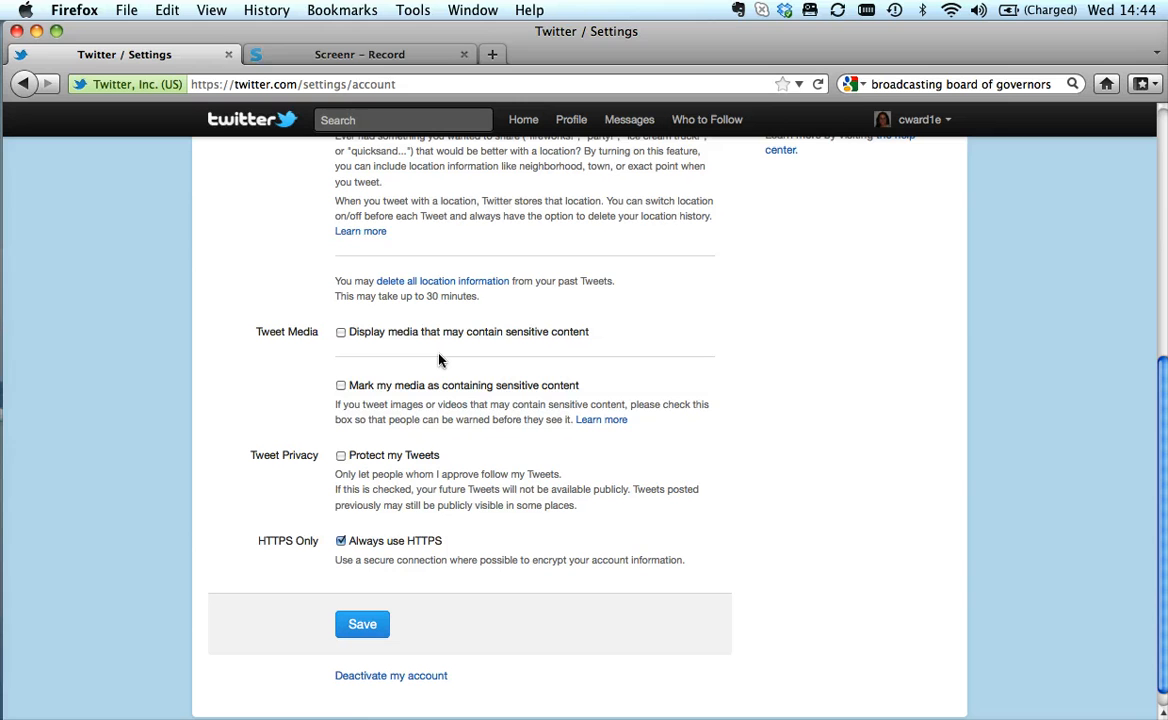
pyautogui.moveTo(288, 475)
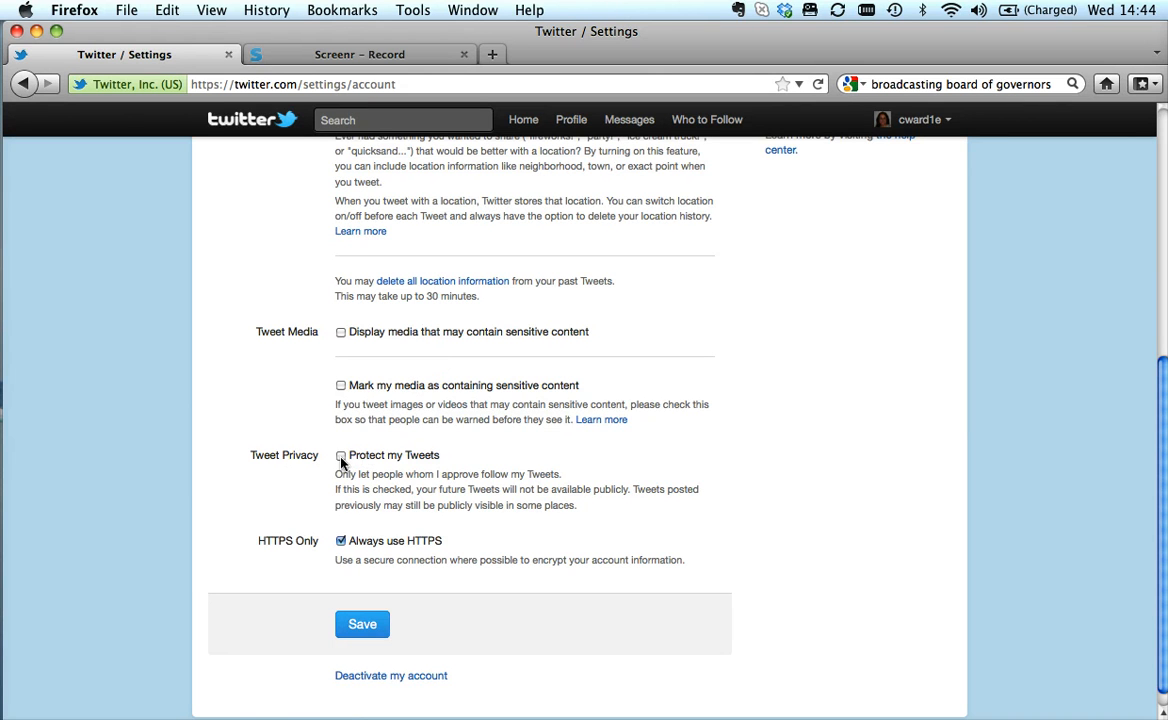
pyautogui.click(341, 455)
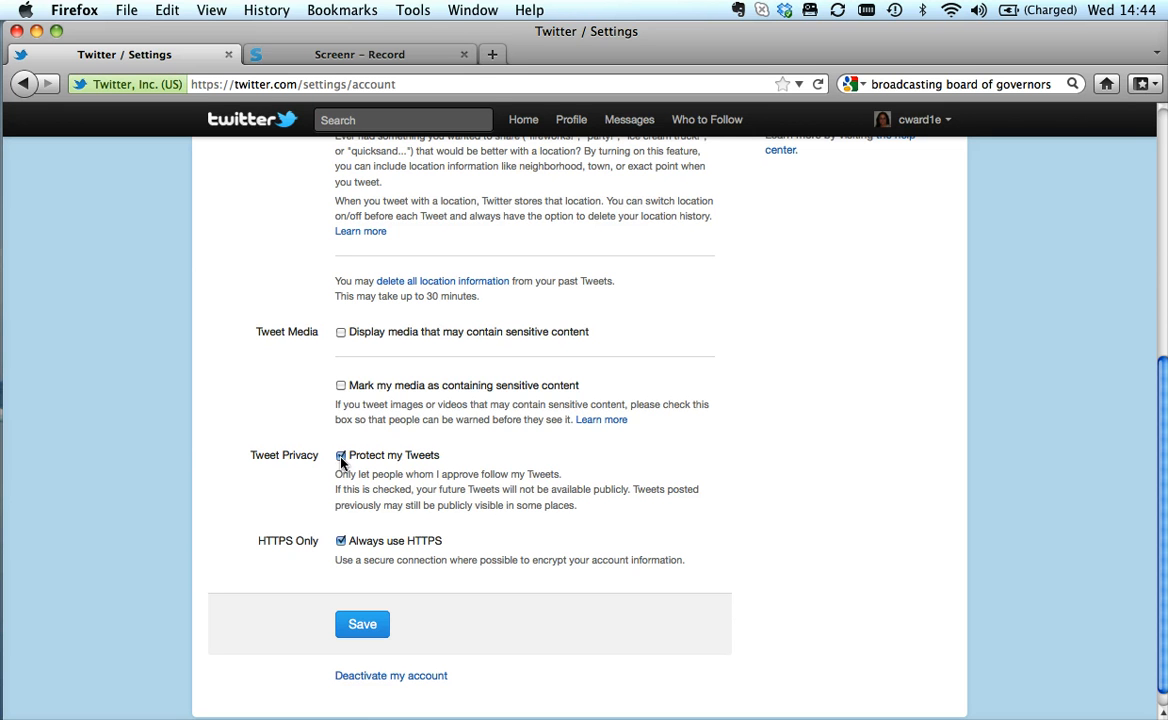
pyautogui.click(341, 455)
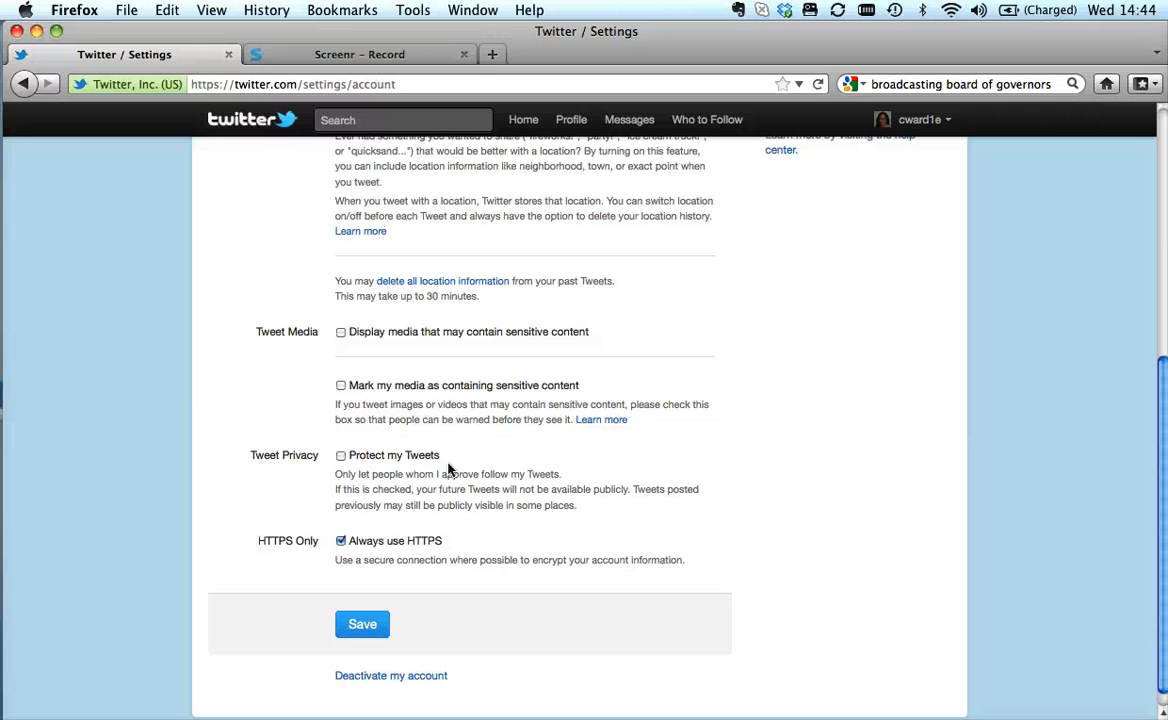
pyautogui.moveTo(418, 543)
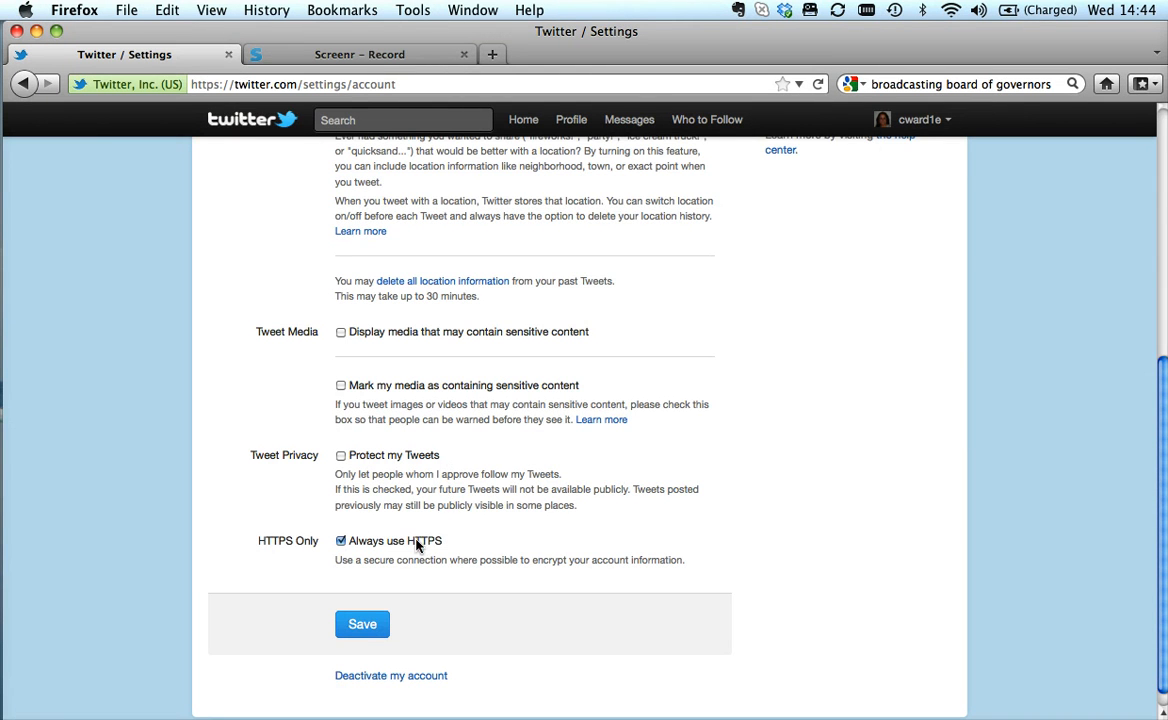
pyautogui.moveTo(513, 497)
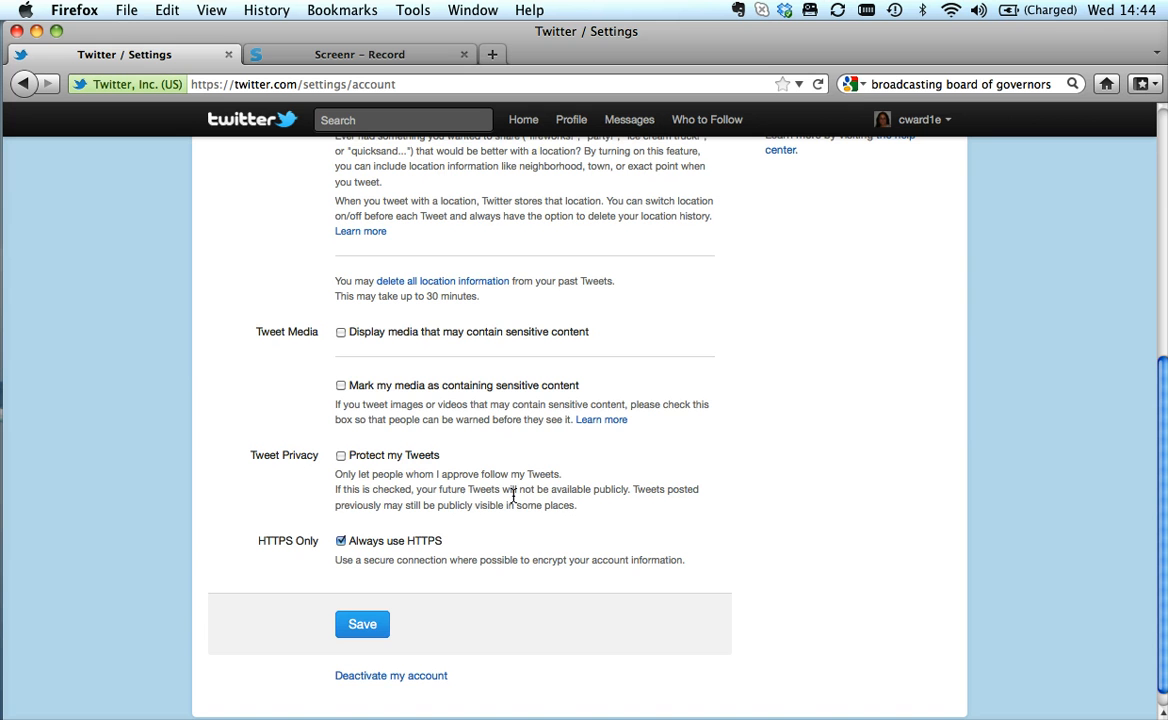
pyautogui.moveTo(1148, 436)
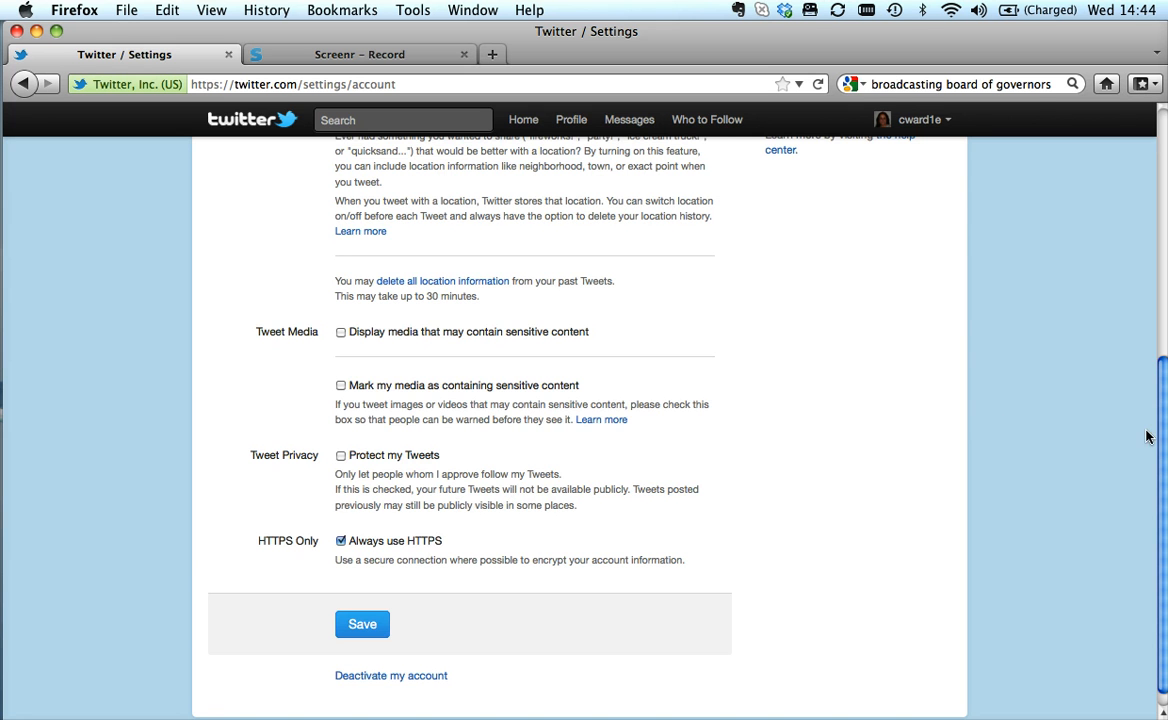
# Move through the Password settings to the Mobile settings tab
pyautogui.scroll(3)
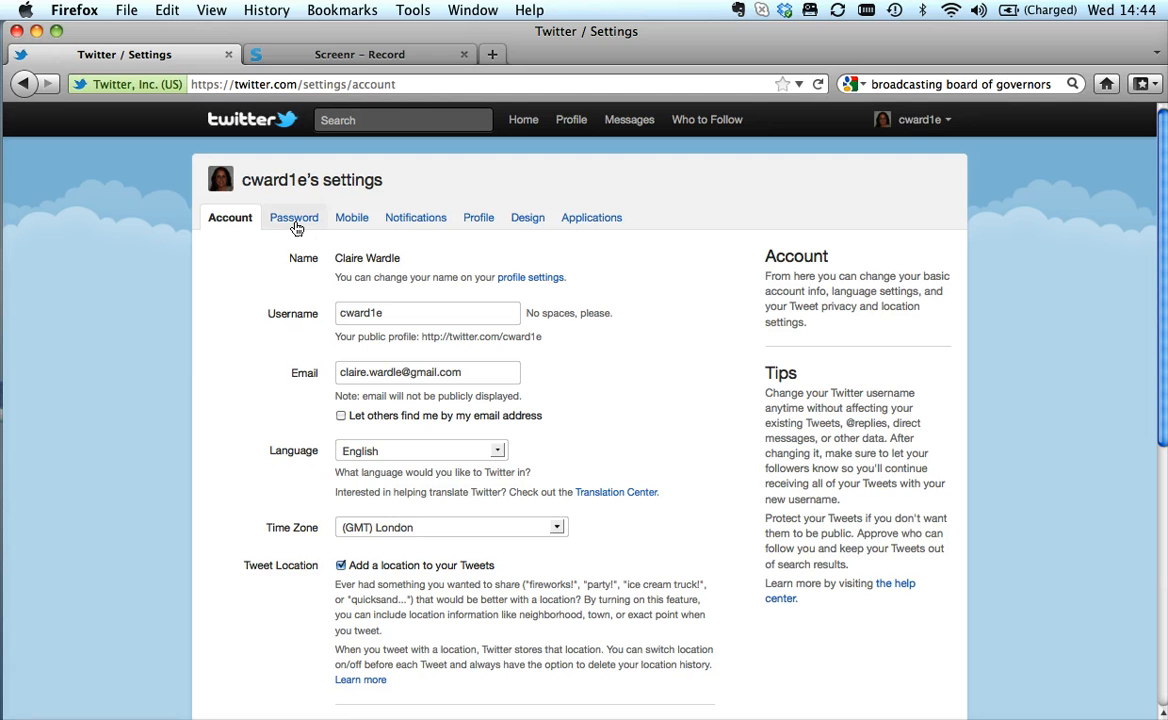
pyautogui.click(294, 217)
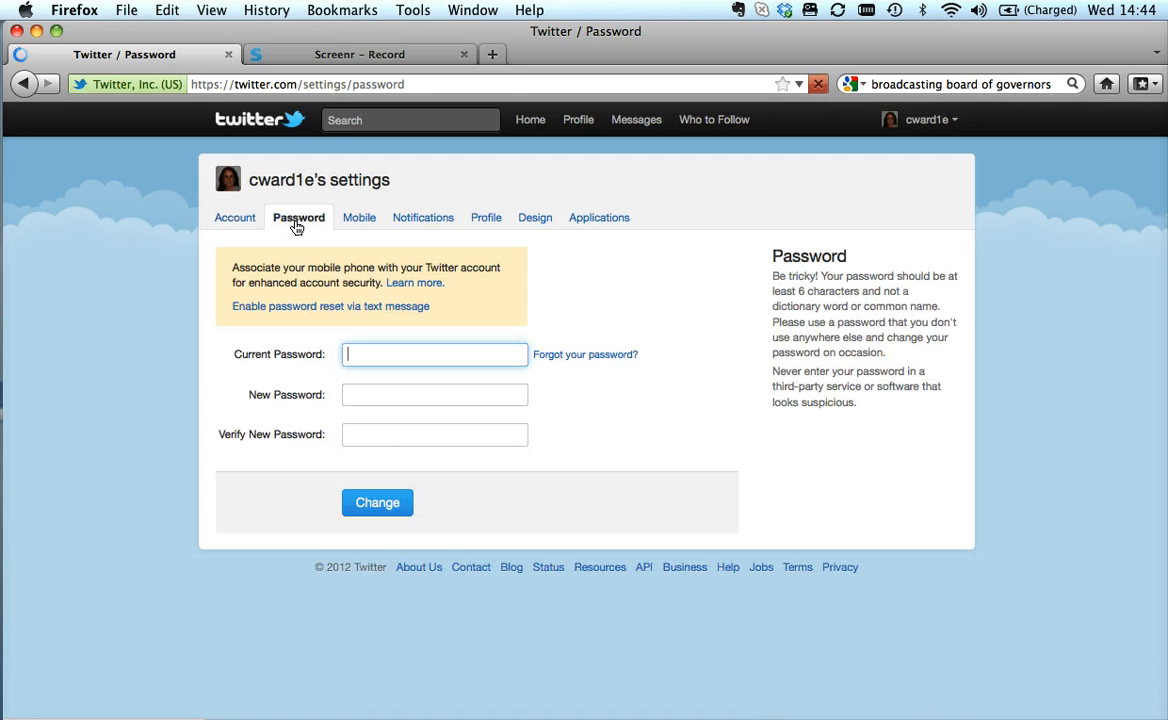
pyautogui.click(359, 217)
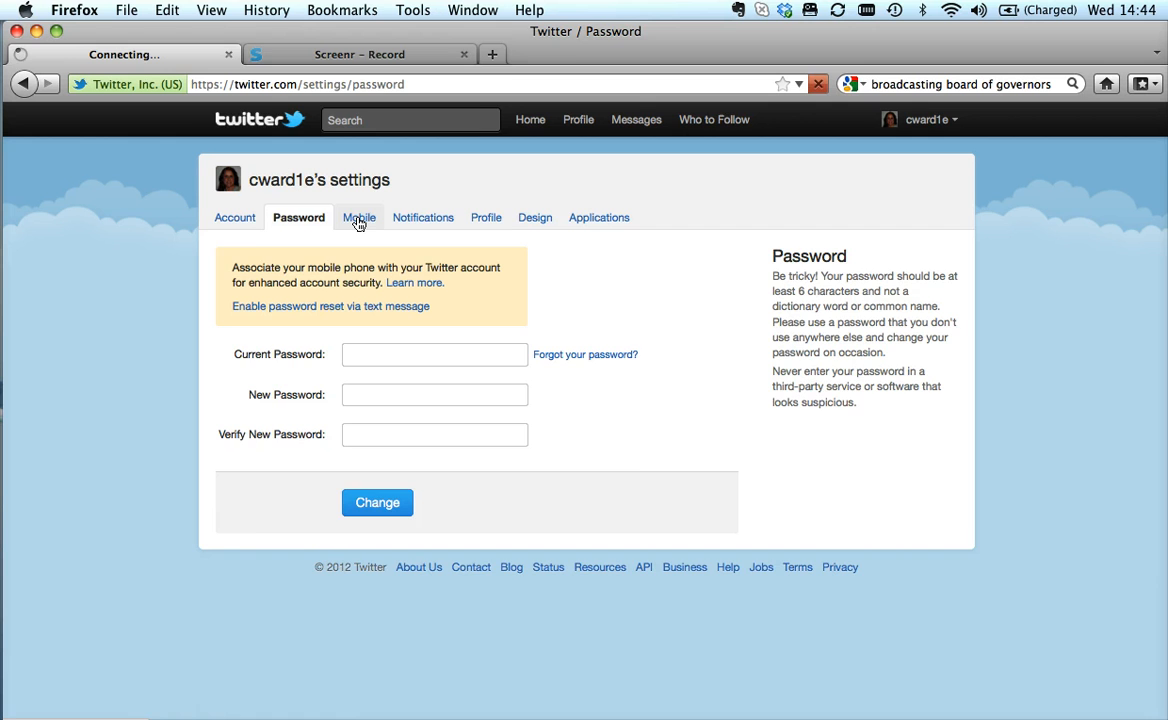
pyautogui.click(358, 217)
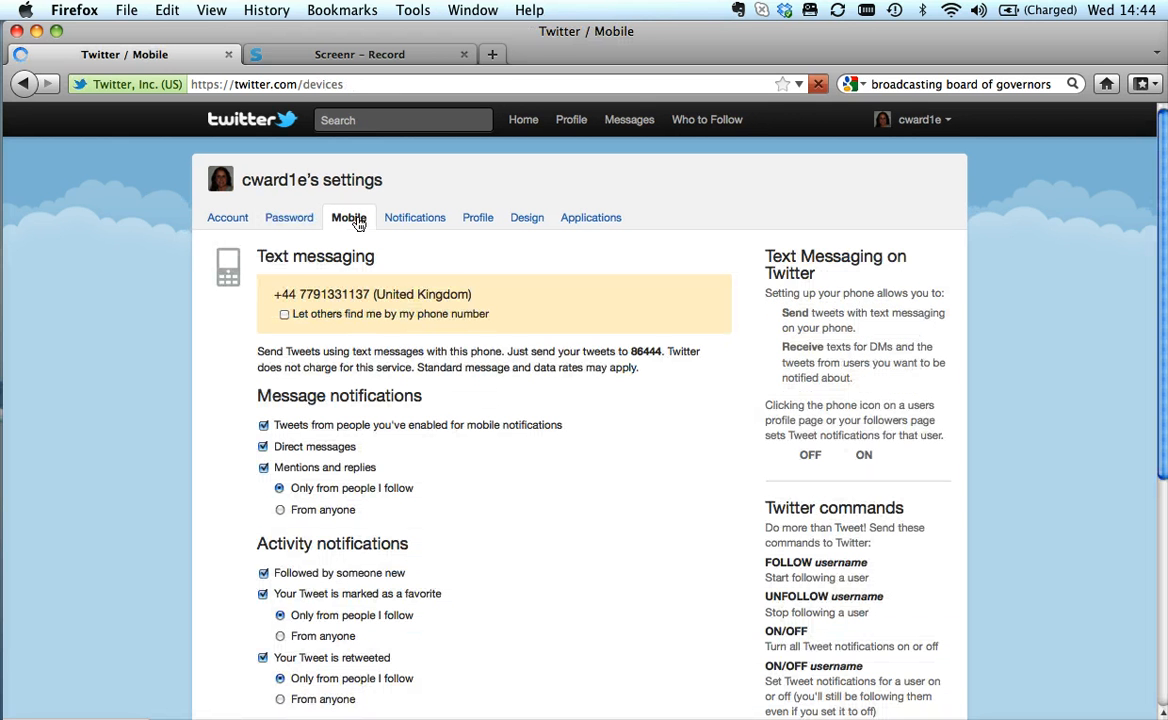
# Review the Mobile PIN, sleep hours and text-message password reset options
pyautogui.click(863, 454)
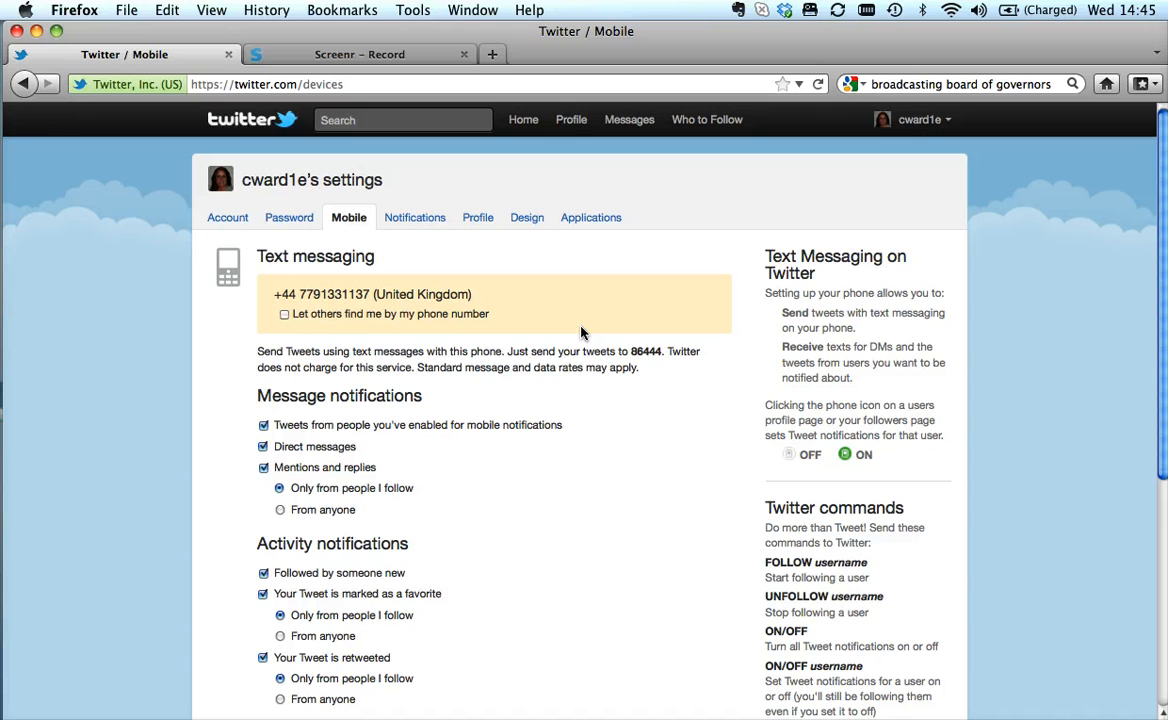
pyautogui.moveTo(353, 419)
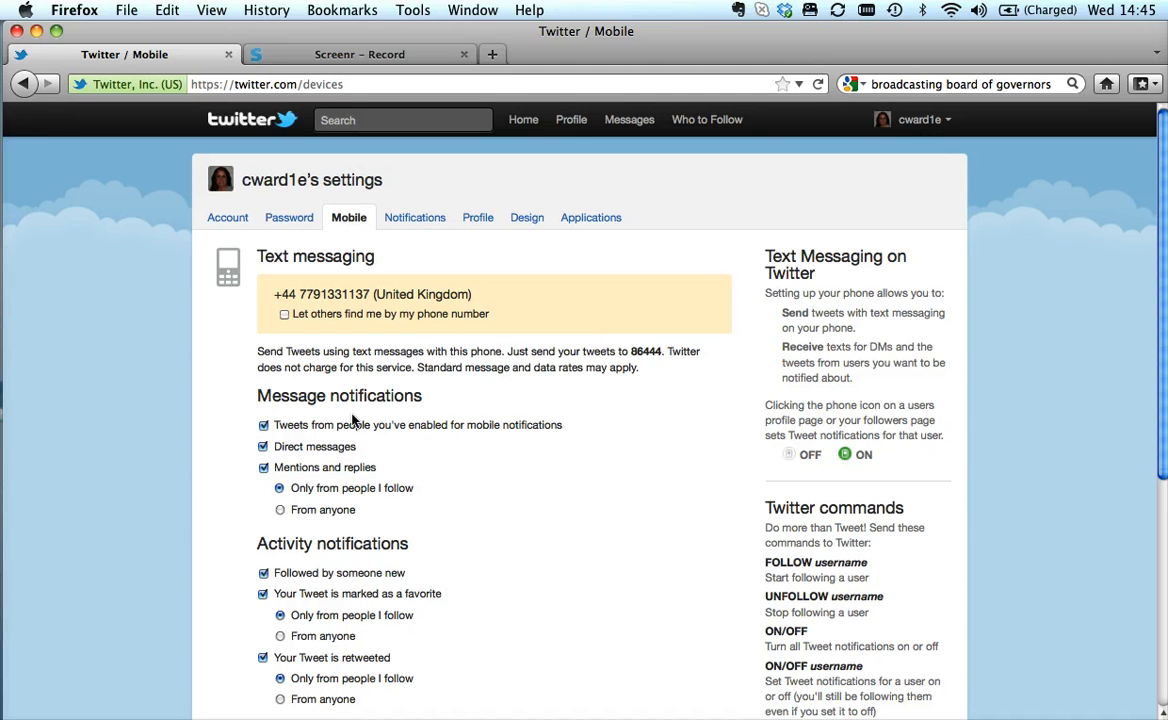
pyautogui.moveTo(298, 452)
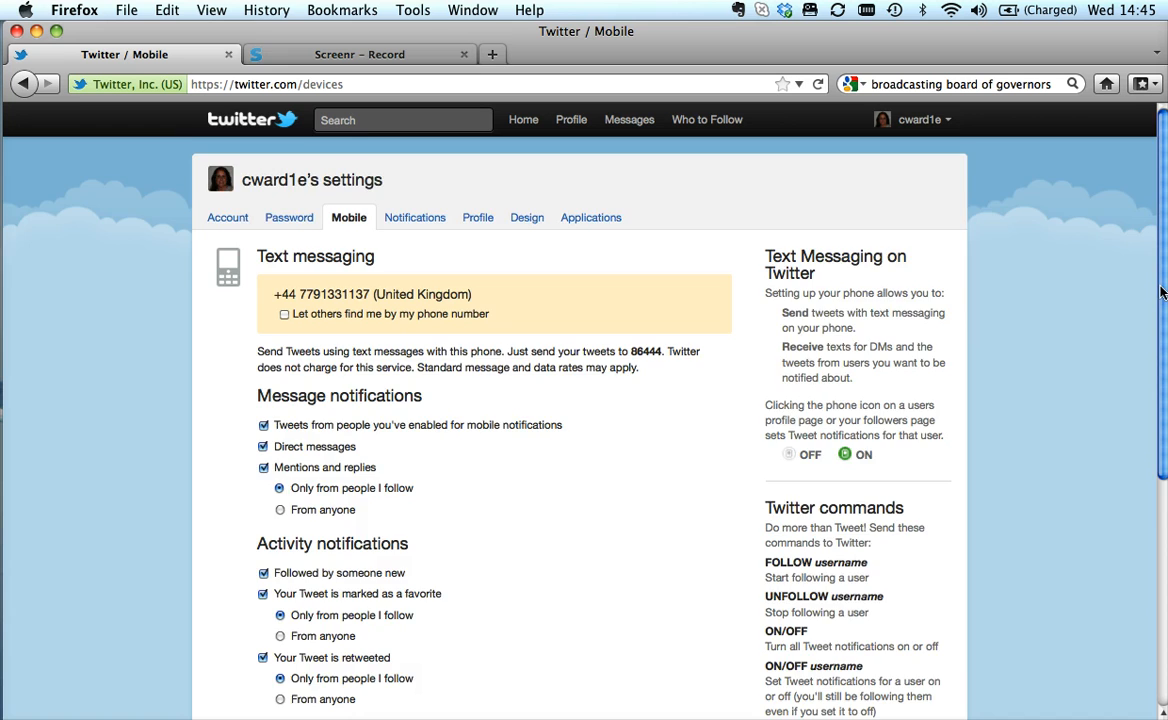
pyautogui.scroll(-3)
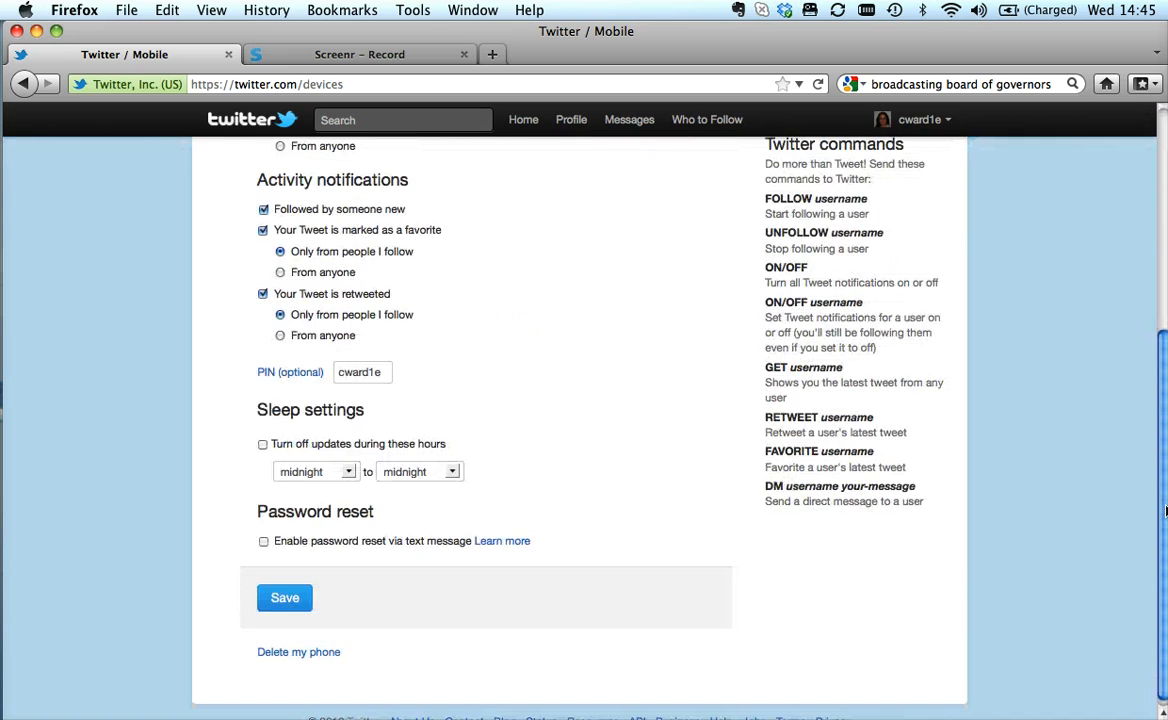
pyautogui.scroll(3)
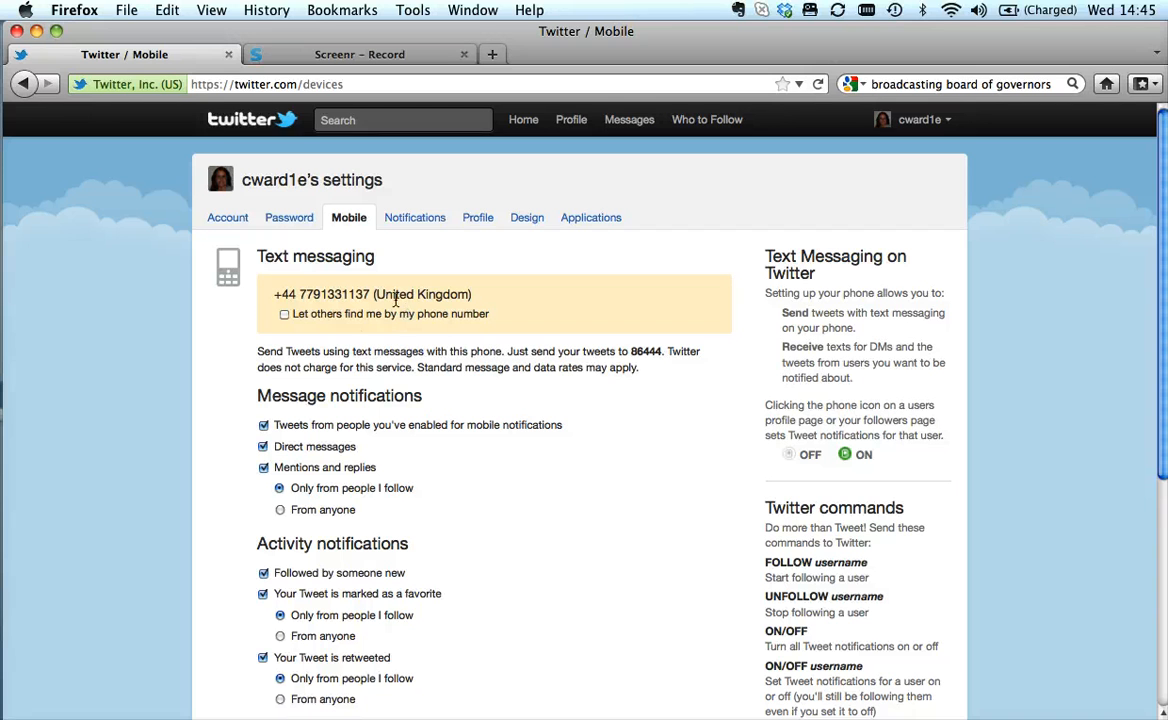
pyautogui.moveTo(407, 330)
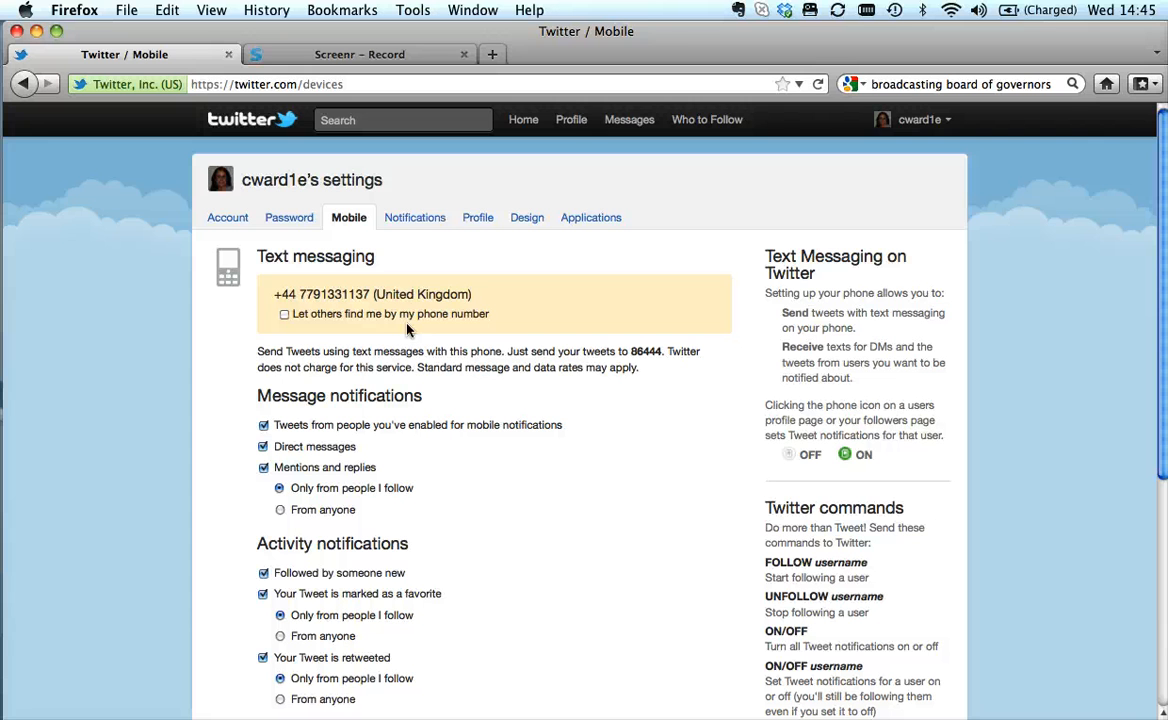
pyautogui.click(414, 217)
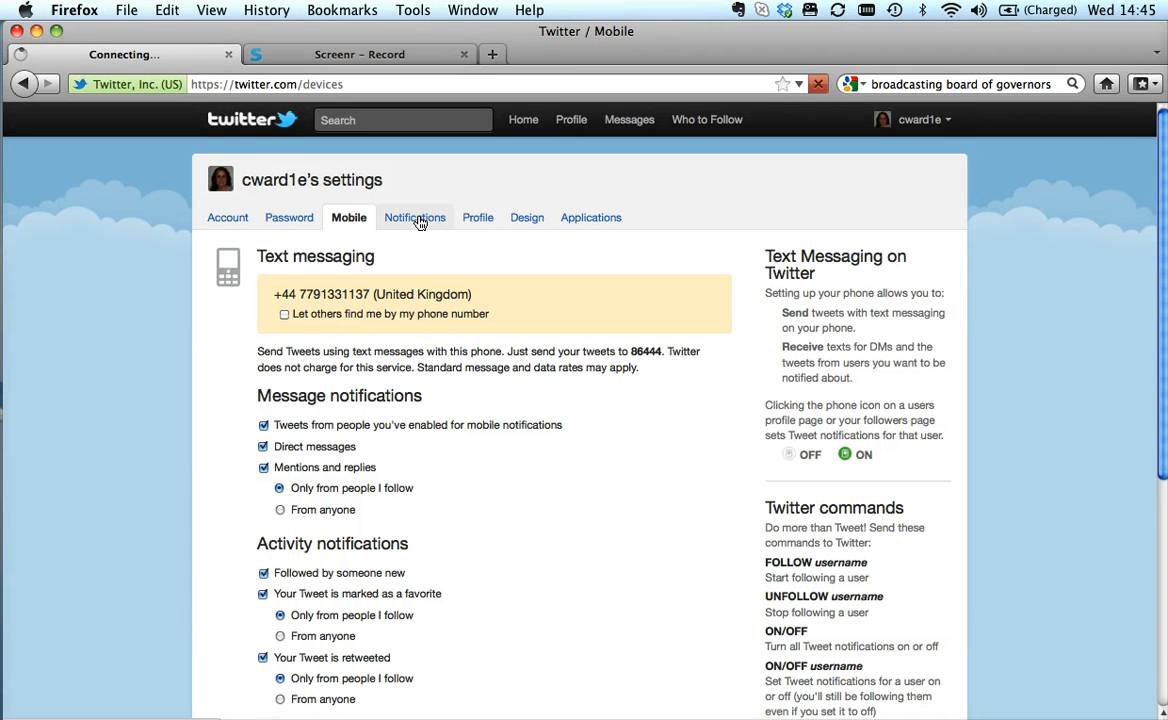
# Show the email Notifications options for messages, activity and updates
pyautogui.click(414, 217)
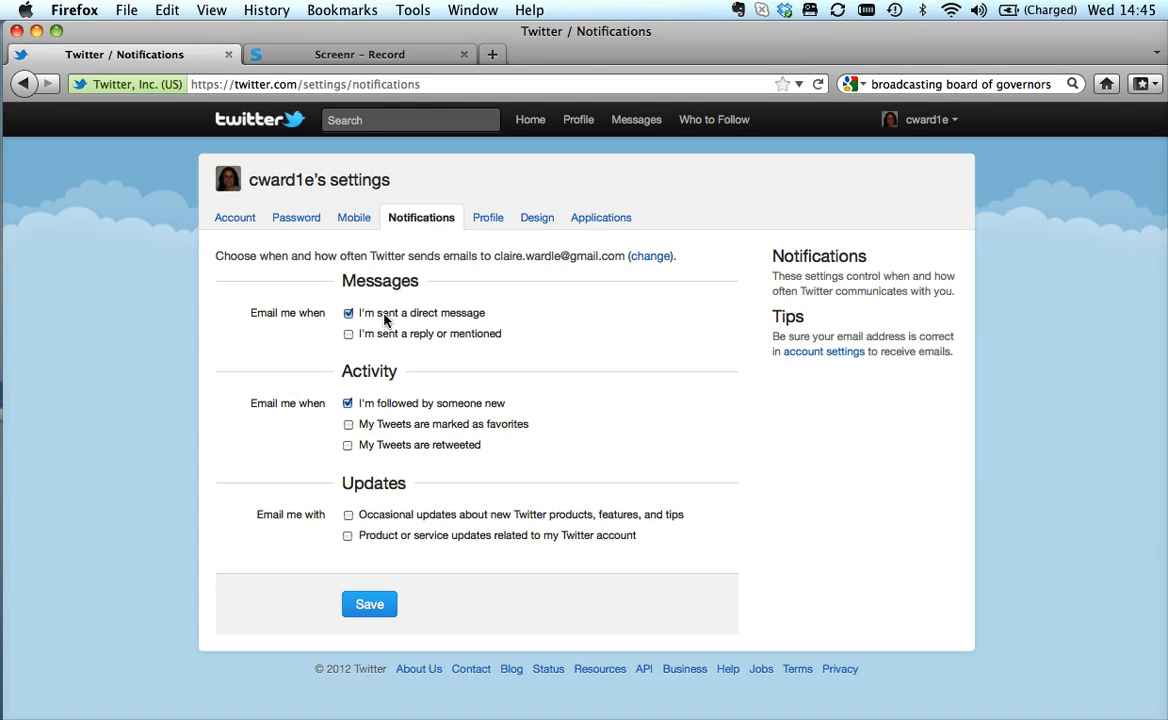
pyautogui.moveTo(470, 330)
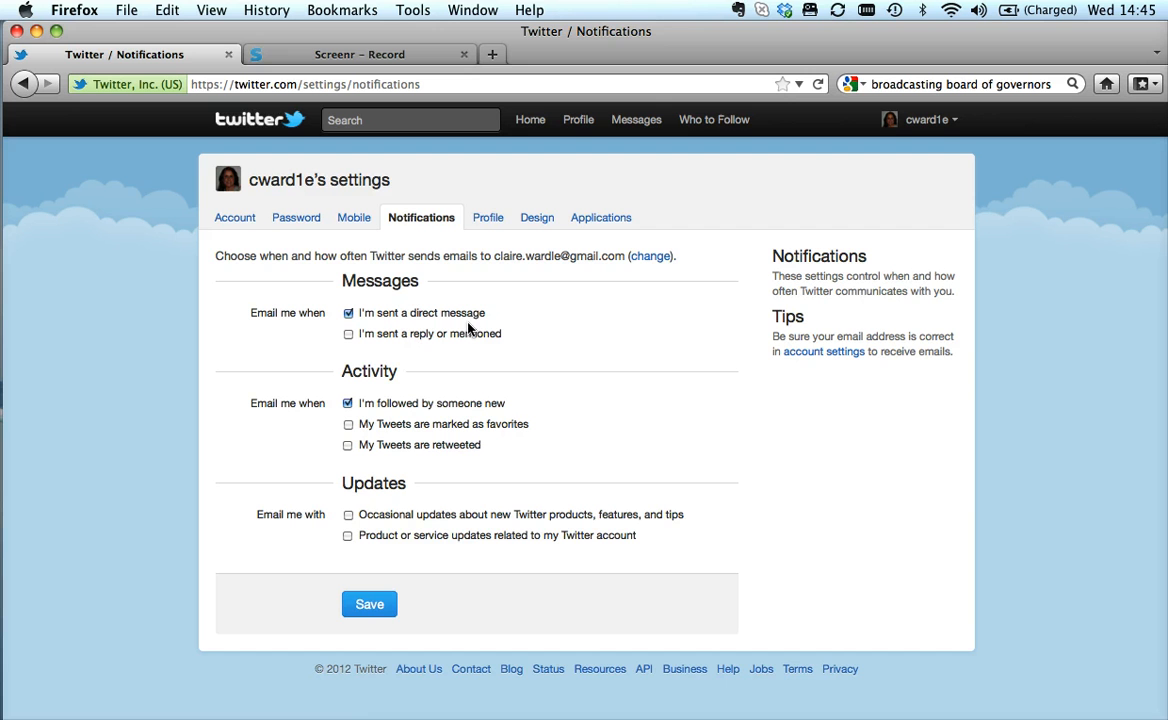
pyautogui.moveTo(486, 262)
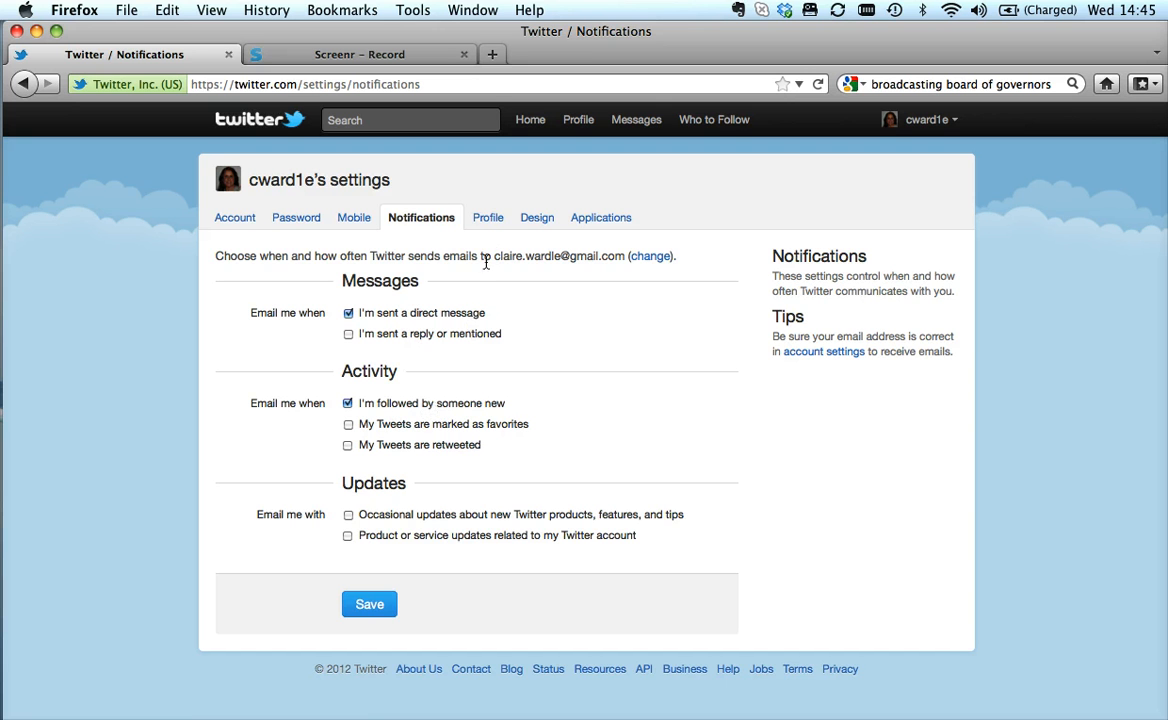
# View Profile picture, name, location, web, bio and Facebook posting options
pyautogui.click(476, 217)
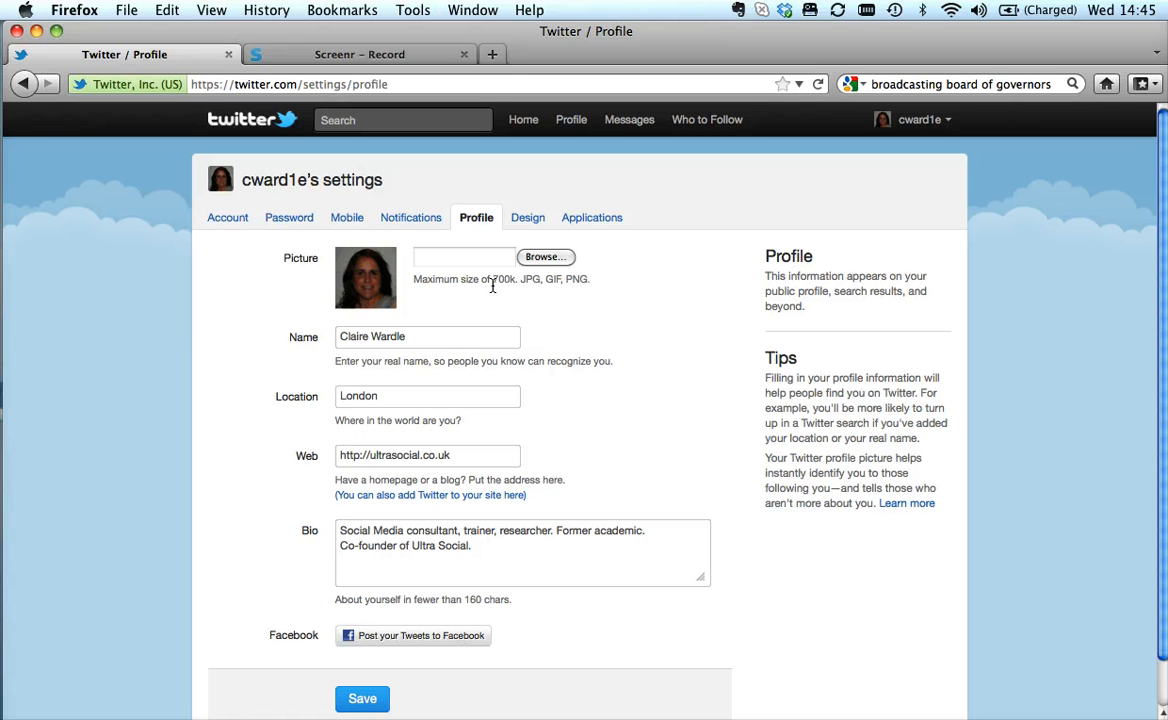
pyautogui.moveTo(619, 352)
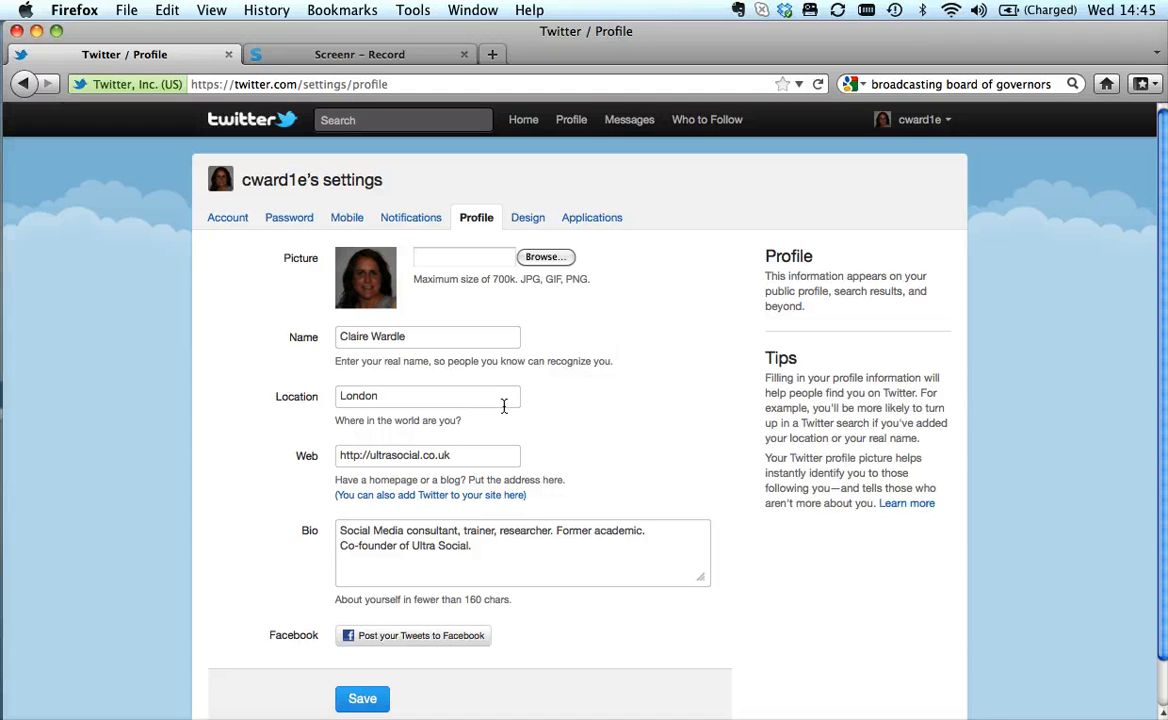
pyautogui.moveTo(383, 545)
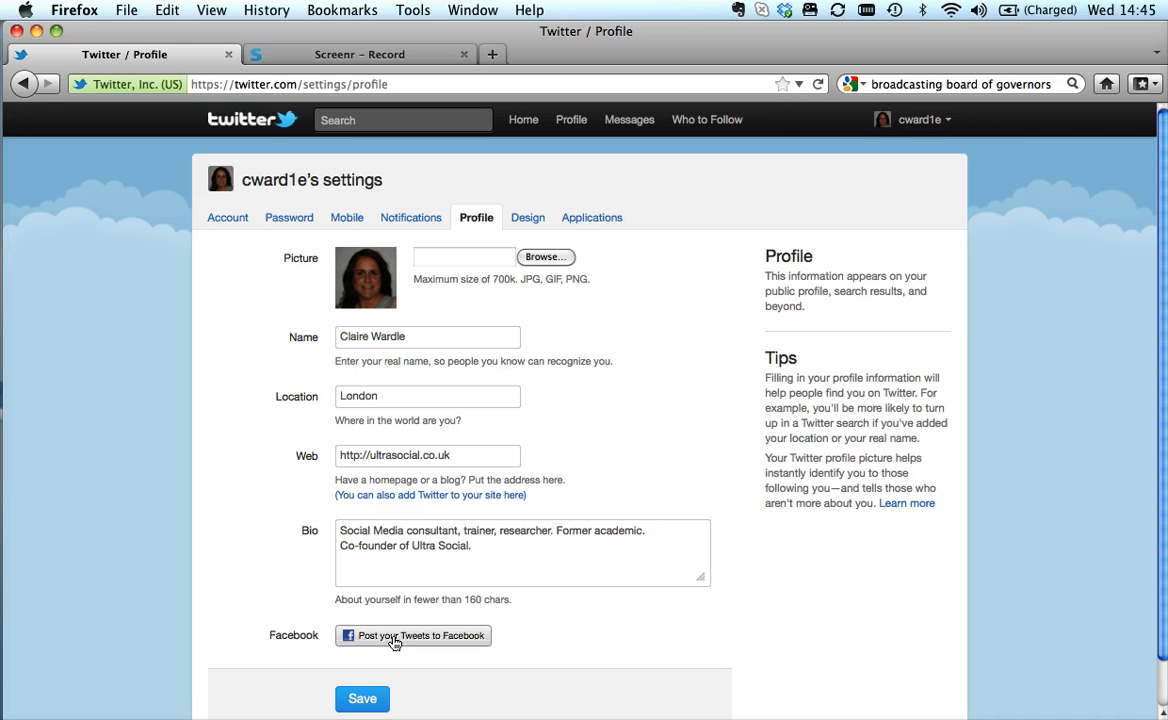
pyautogui.moveTo(458, 637)
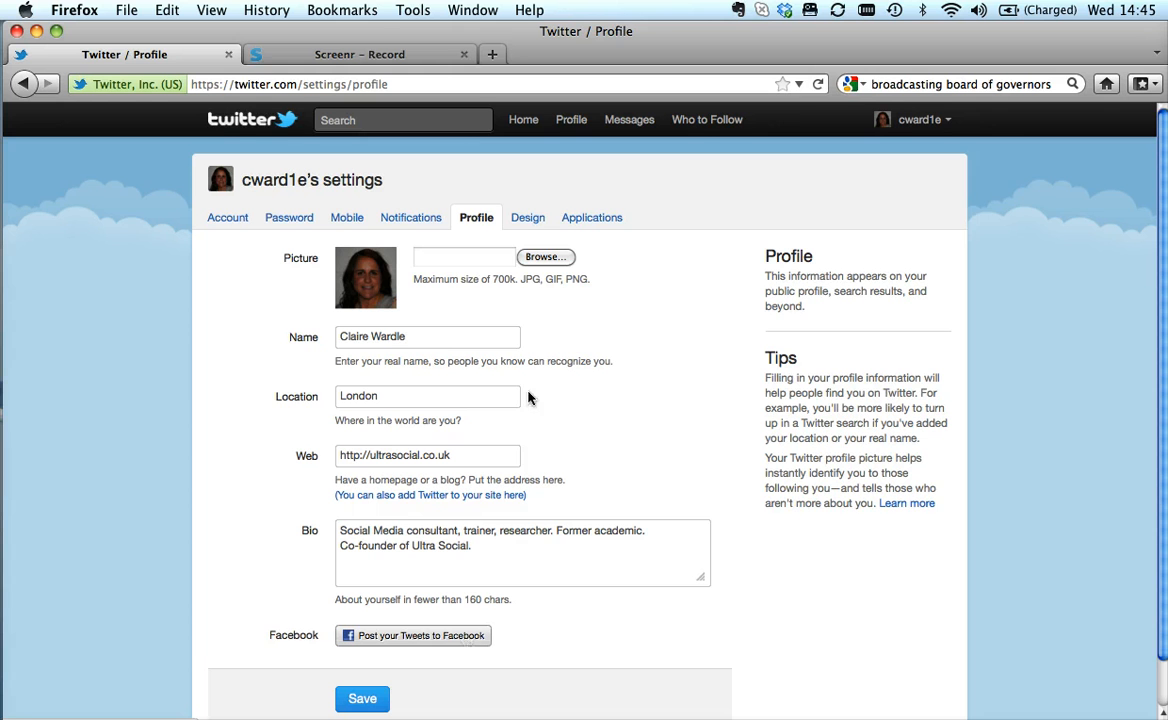
pyautogui.click(527, 217)
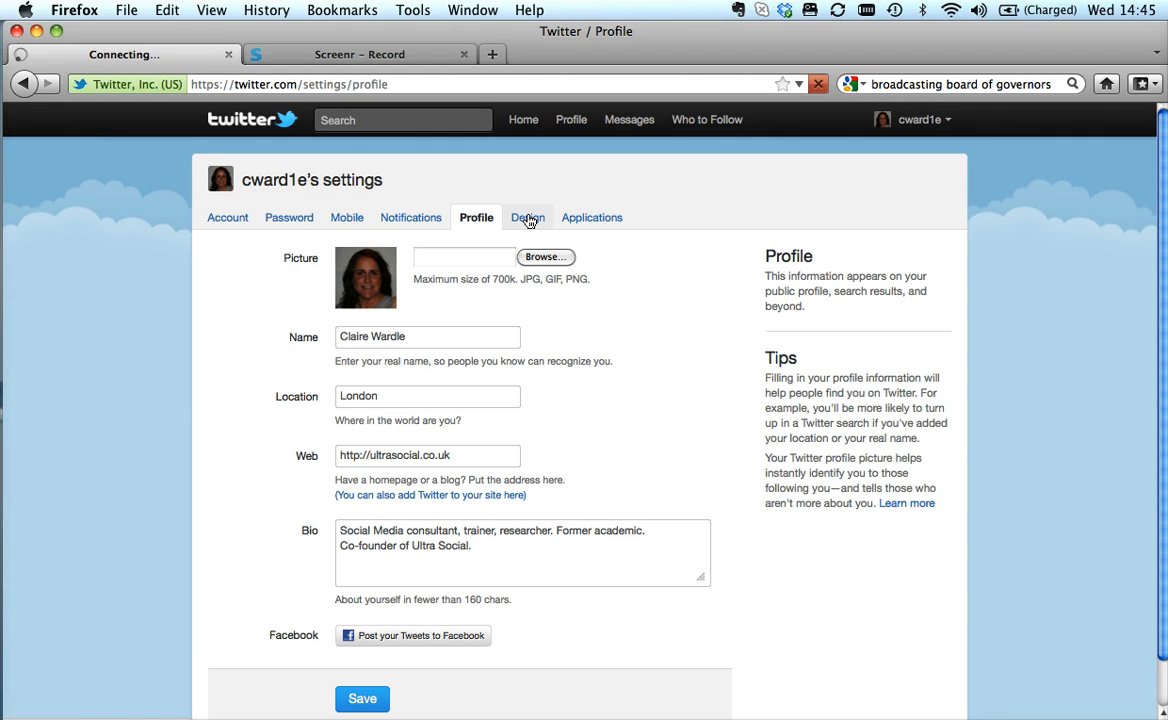
# Open the Design theme choices and expand the background image options
pyautogui.click(525, 217)
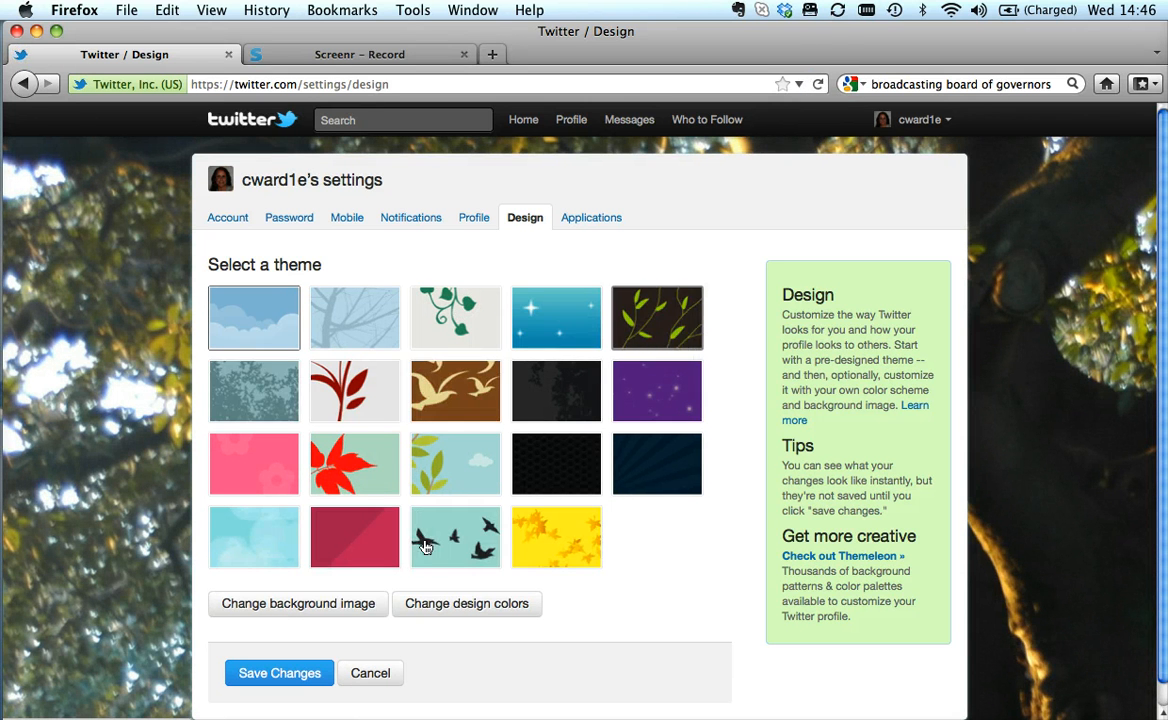
pyautogui.click(297, 603)
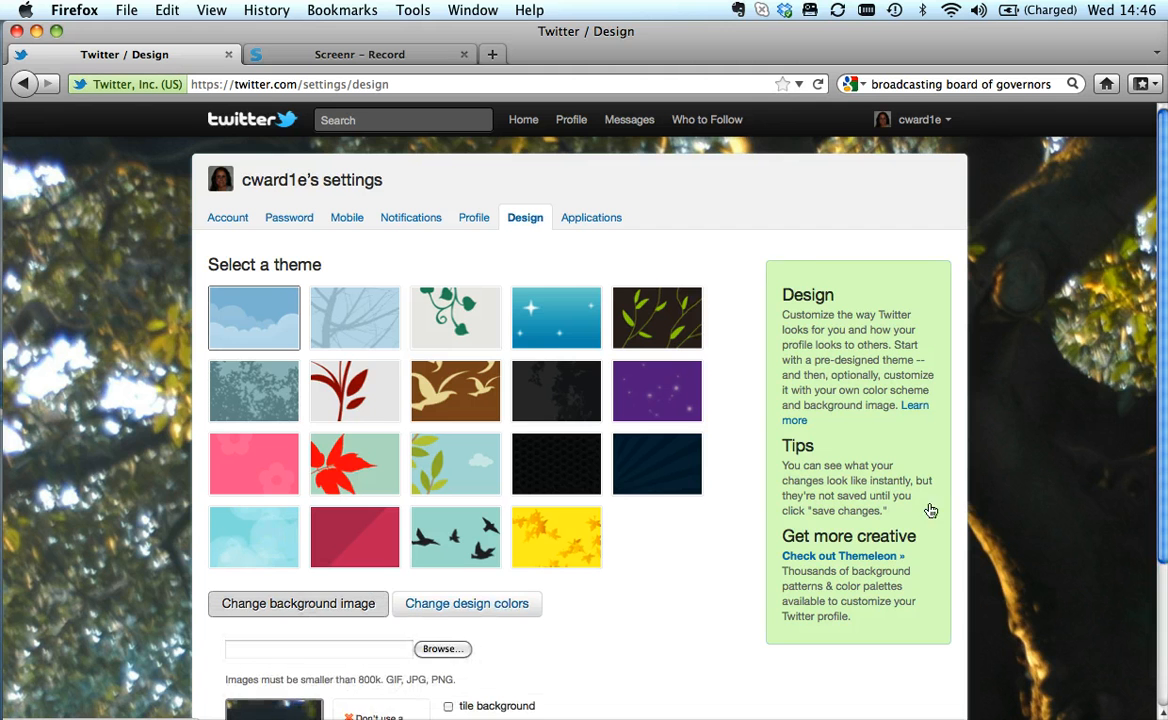
pyautogui.scroll(-3)
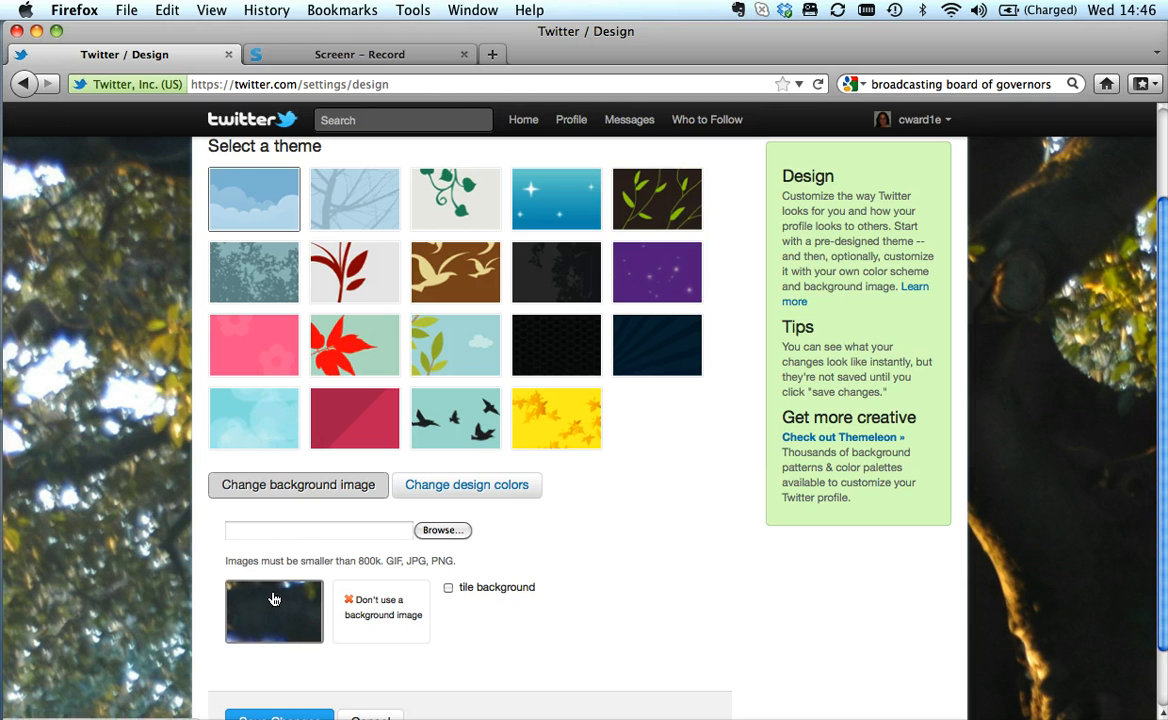
pyautogui.scroll(-3)
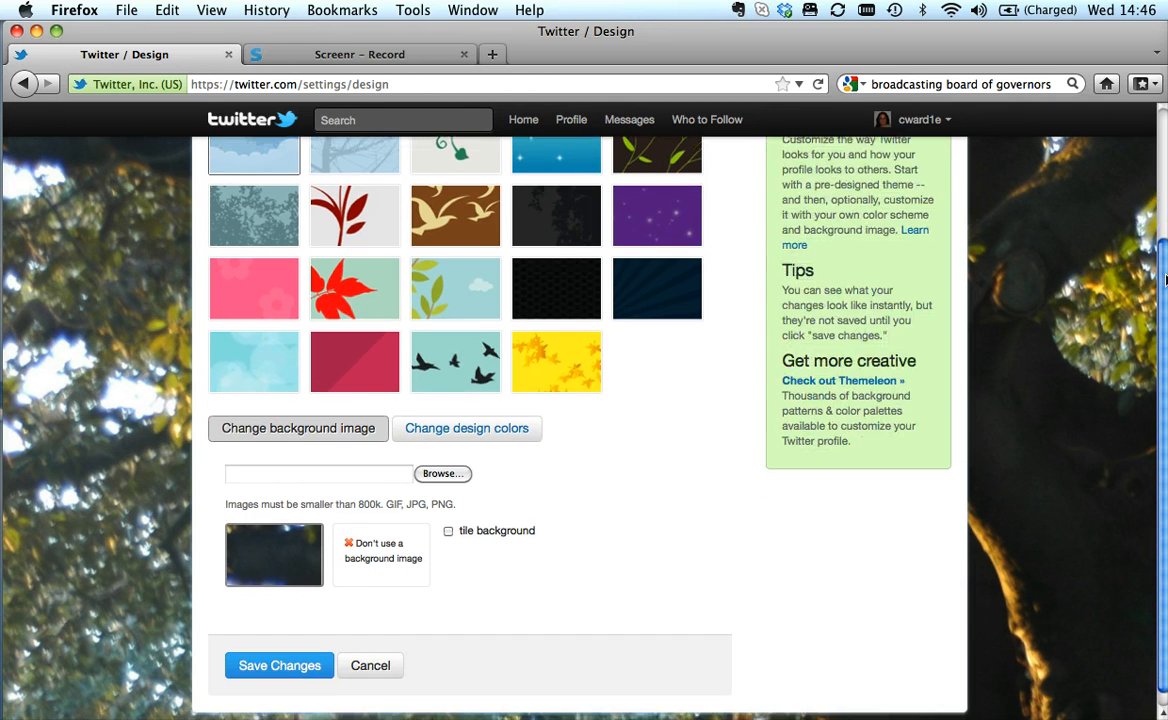
pyautogui.scroll(3)
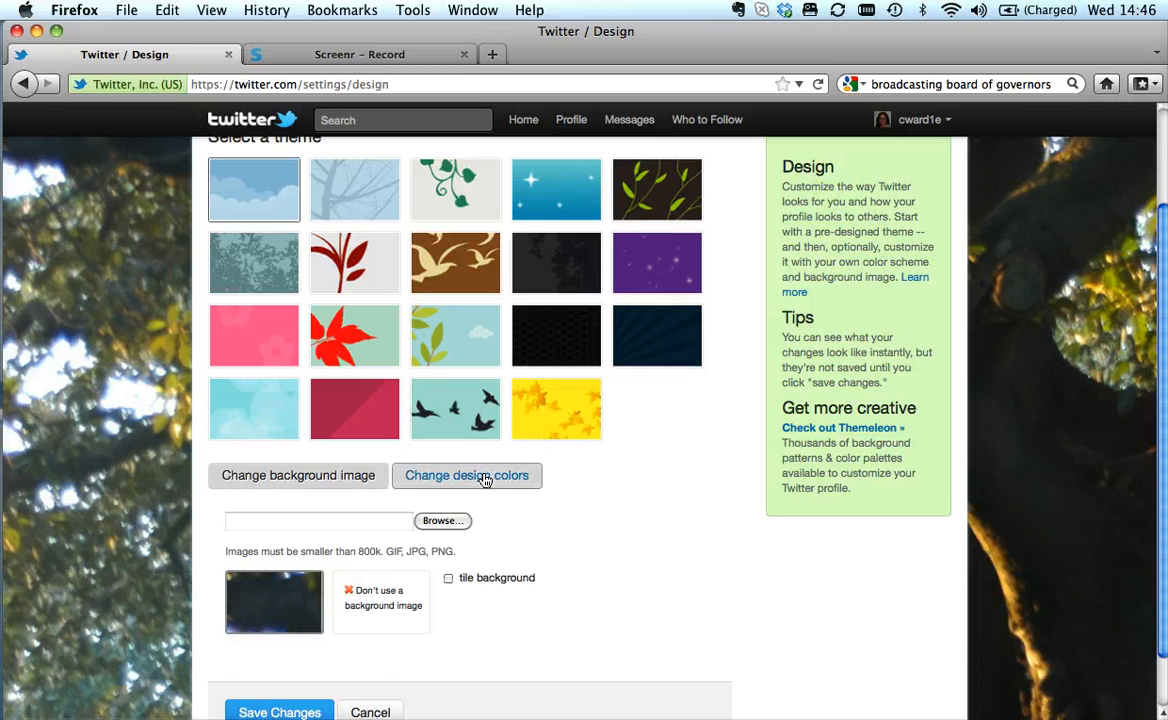
# Show the background, text, links, sidebar and sidebar border colour swatches
pyautogui.click(466, 475)
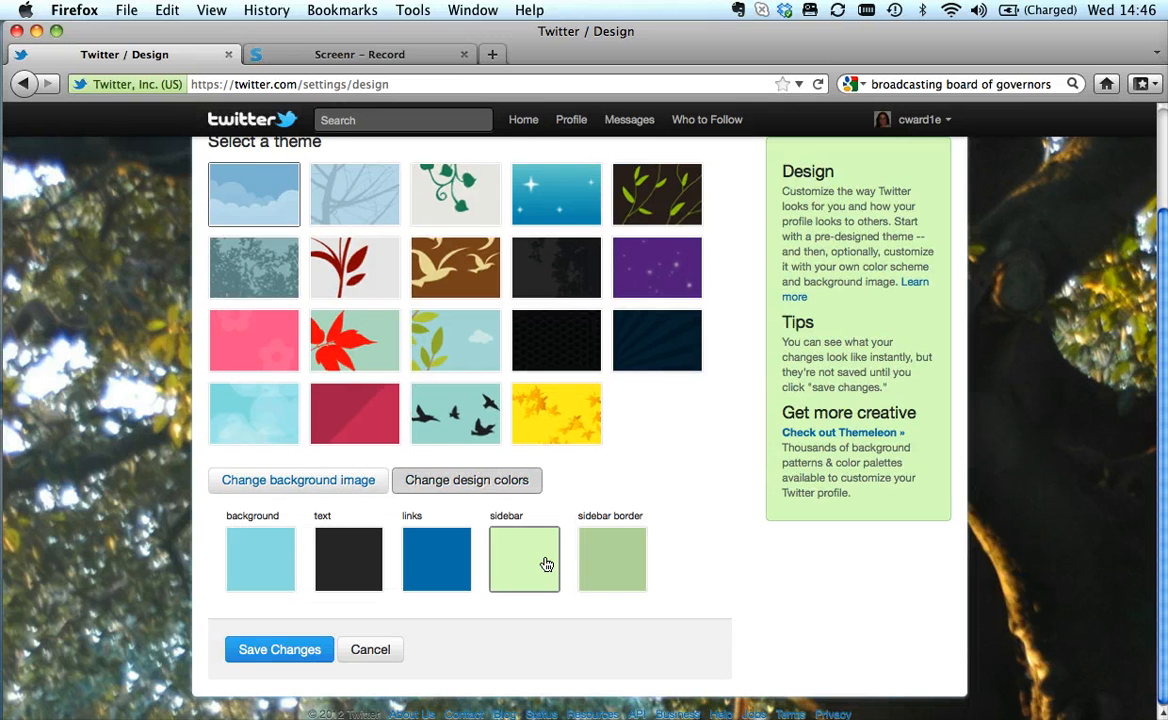
pyautogui.moveTo(1137, 394)
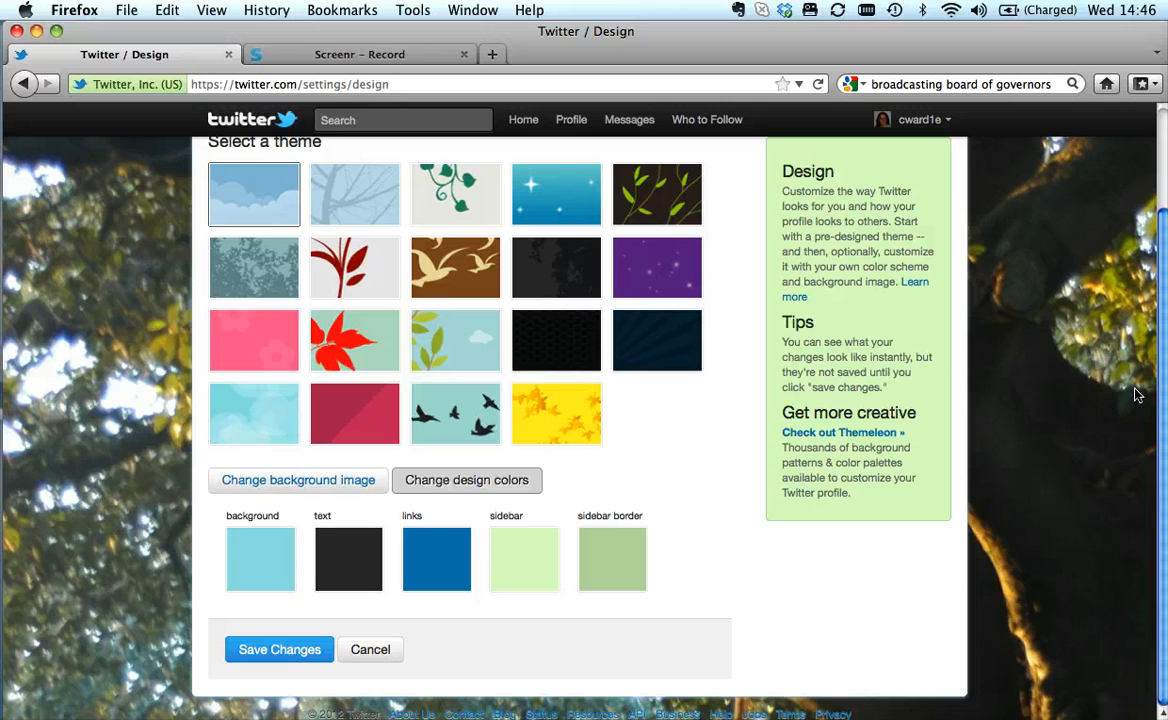
pyautogui.scroll(3)
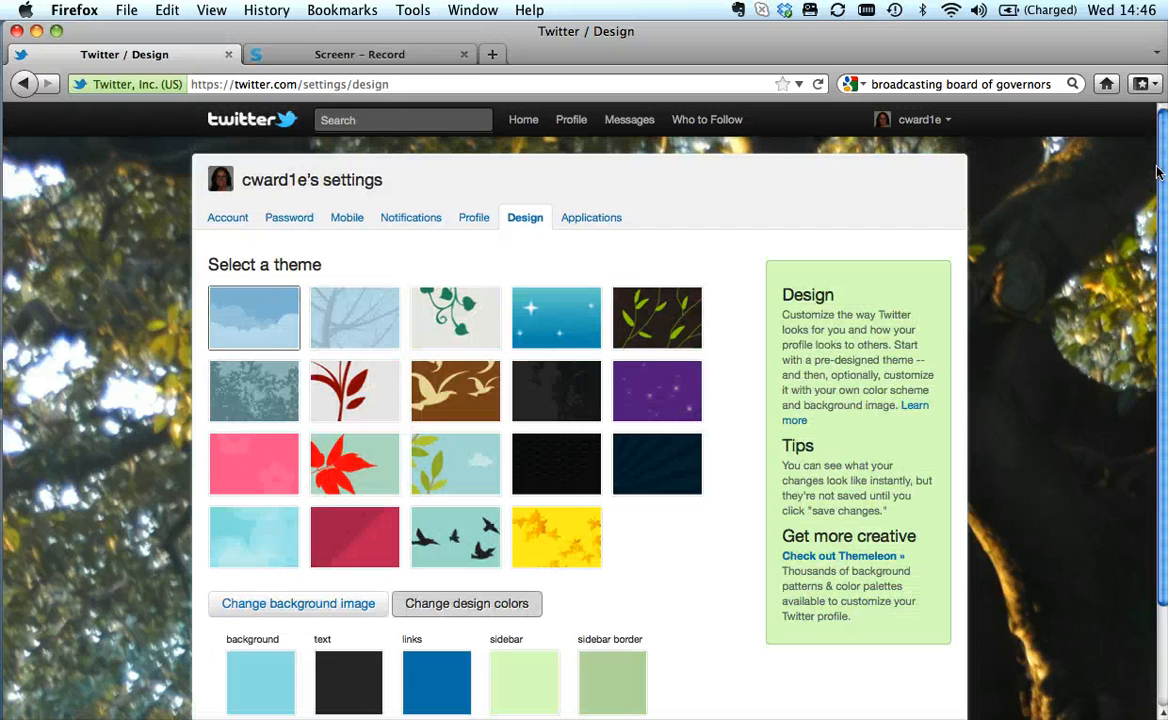
pyautogui.moveTo(591, 217)
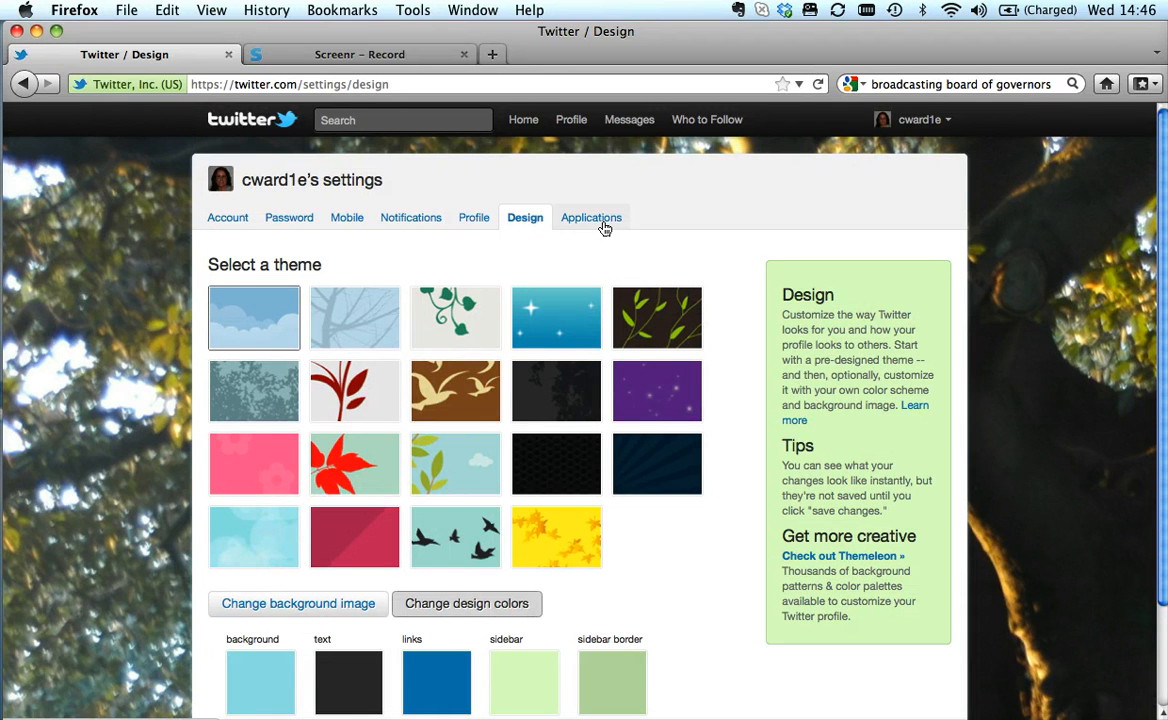
pyautogui.click(591, 217)
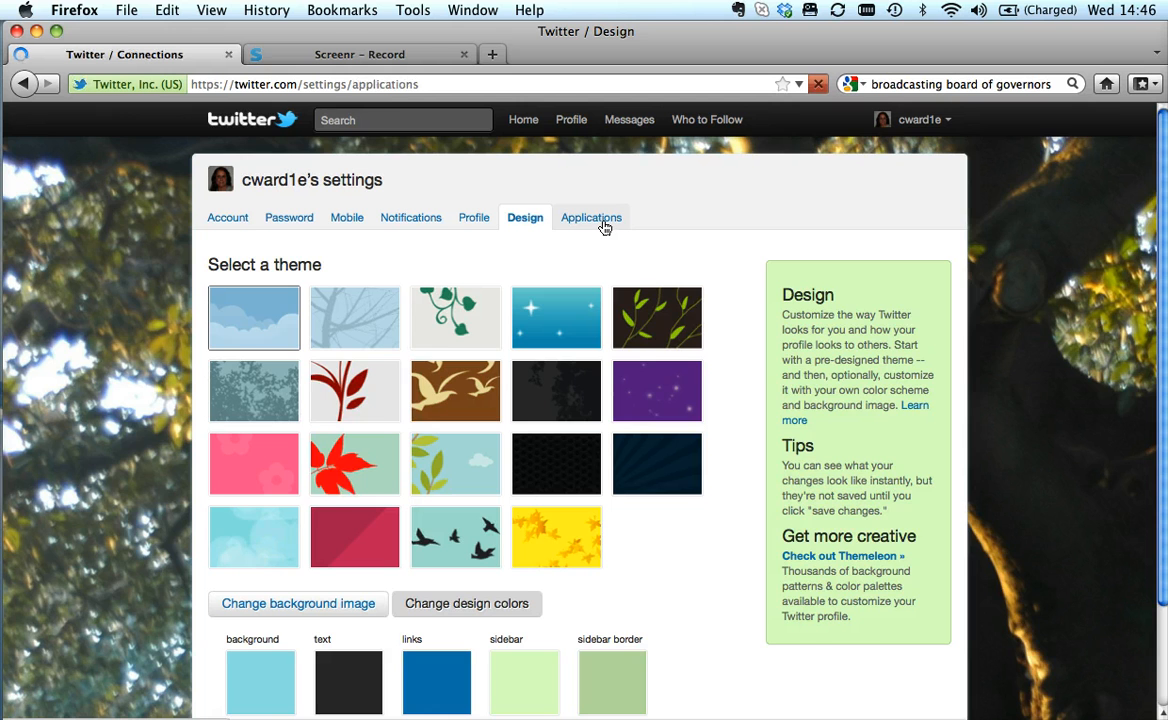
# Scroll through the full authorized applications list without revoking any access
pyautogui.click(590, 217)
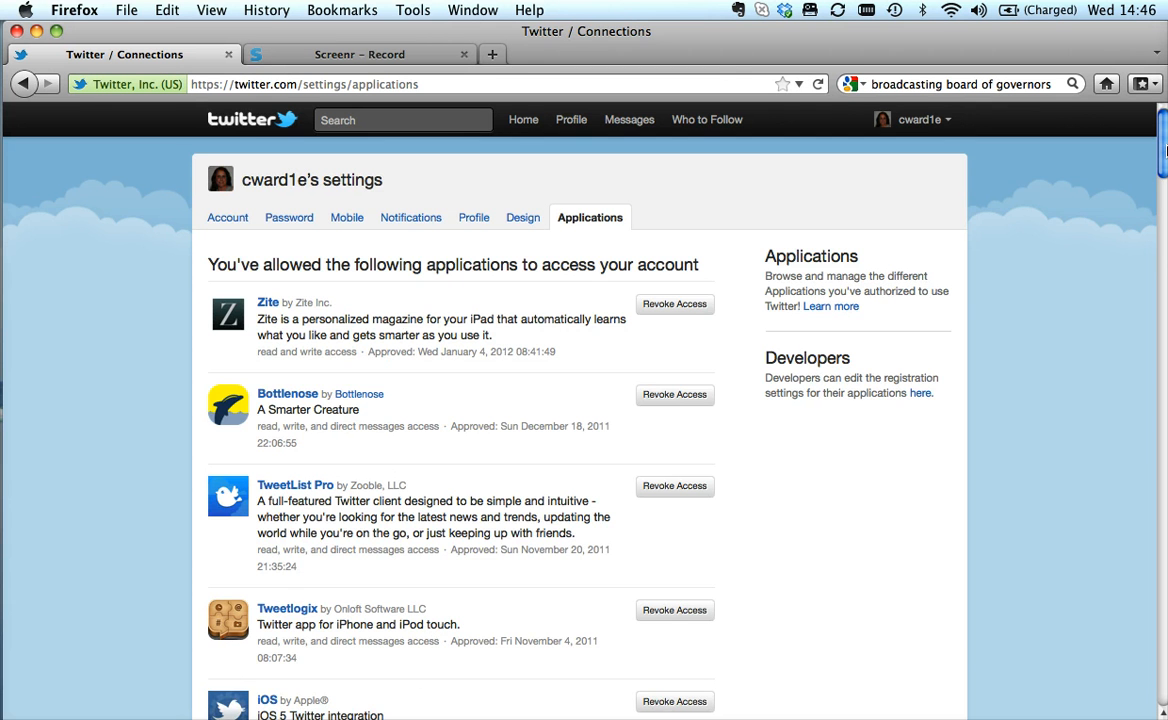
pyautogui.scroll(-3)
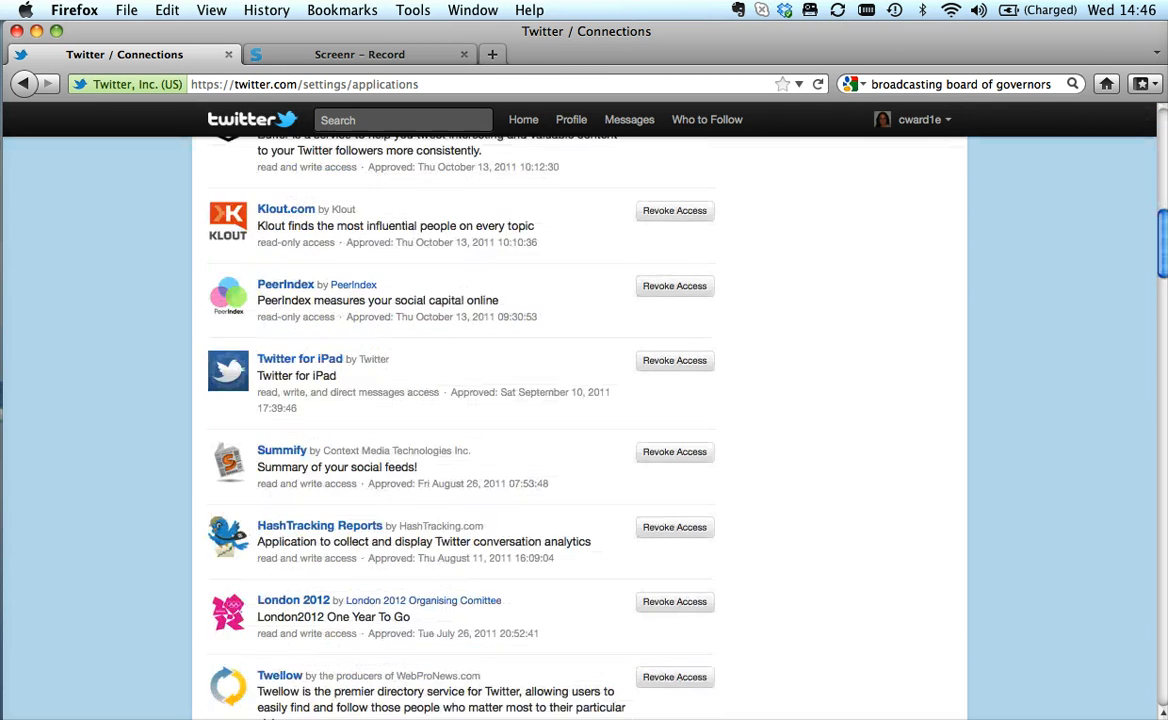
pyautogui.scroll(-3)
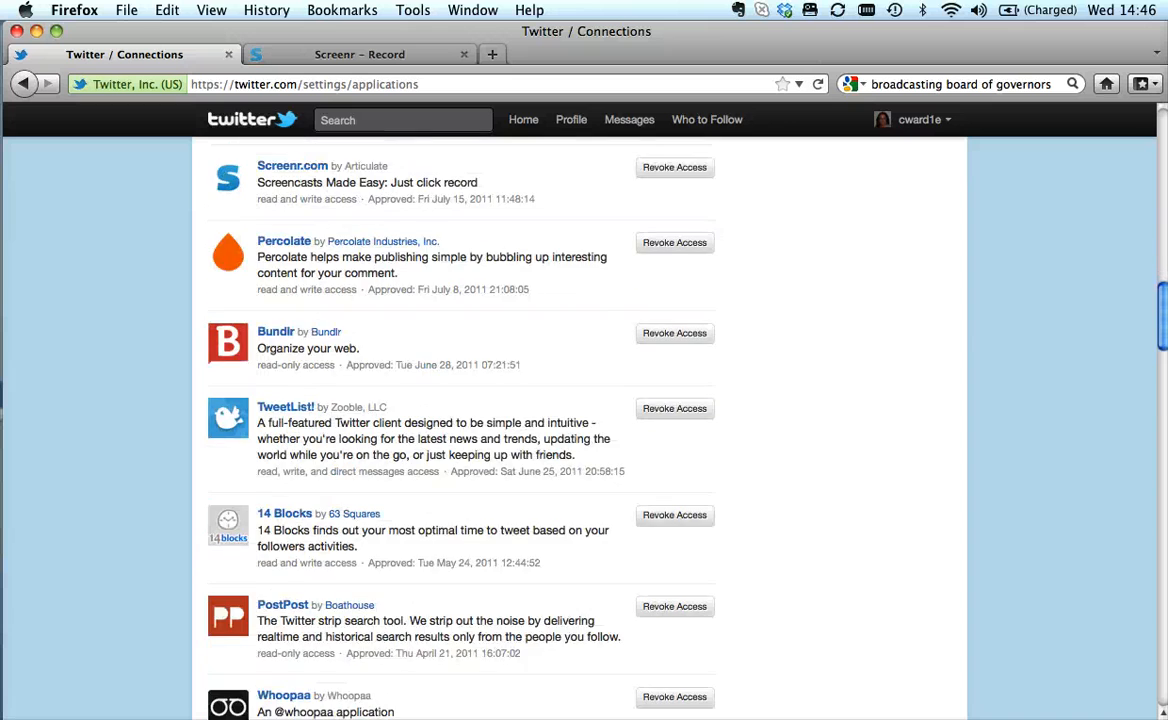
pyautogui.scroll(-3)
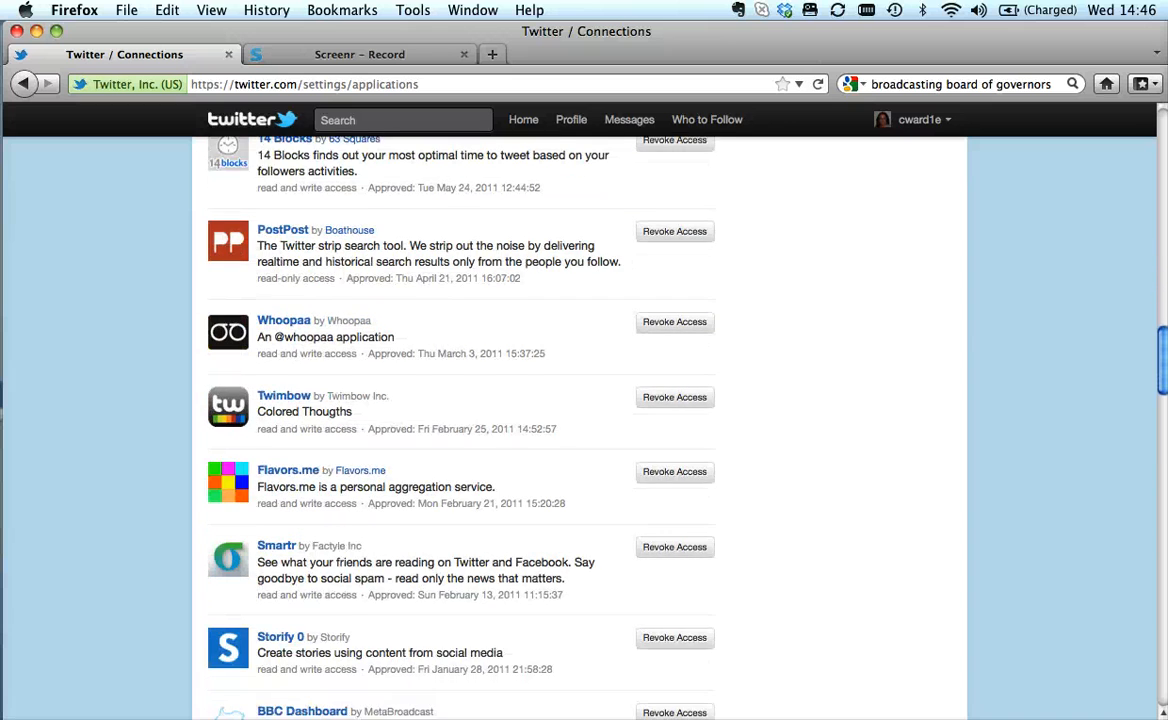
pyautogui.scroll(-3)
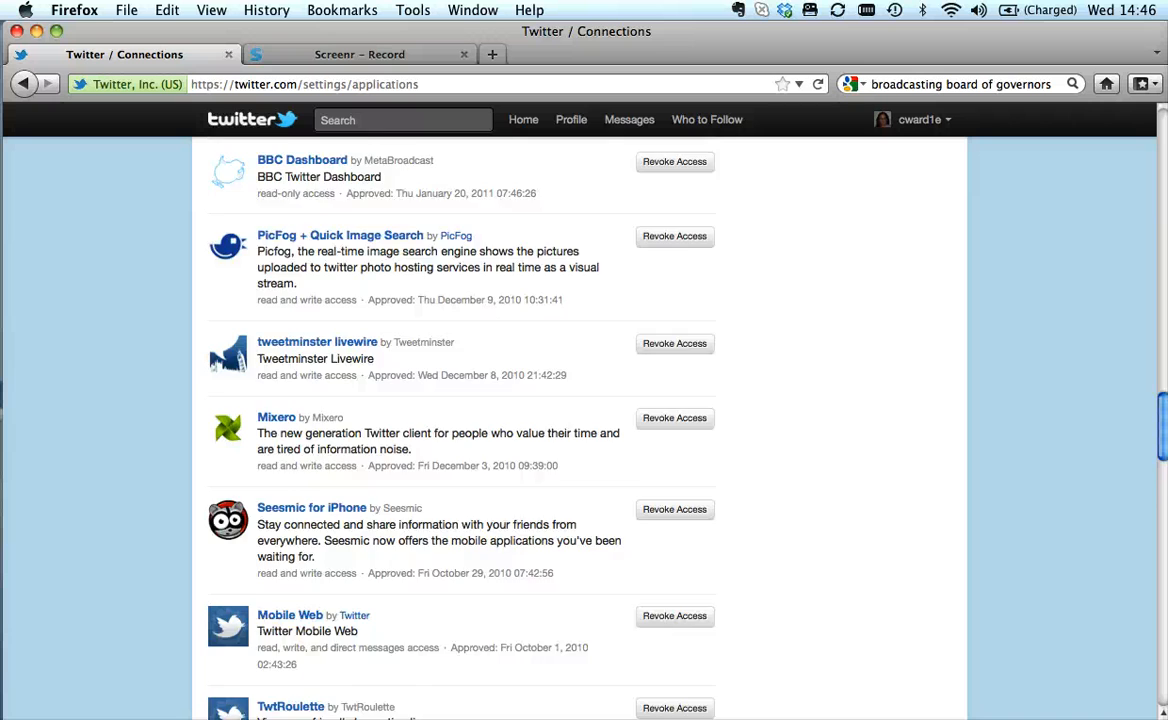
pyautogui.scroll(-3)
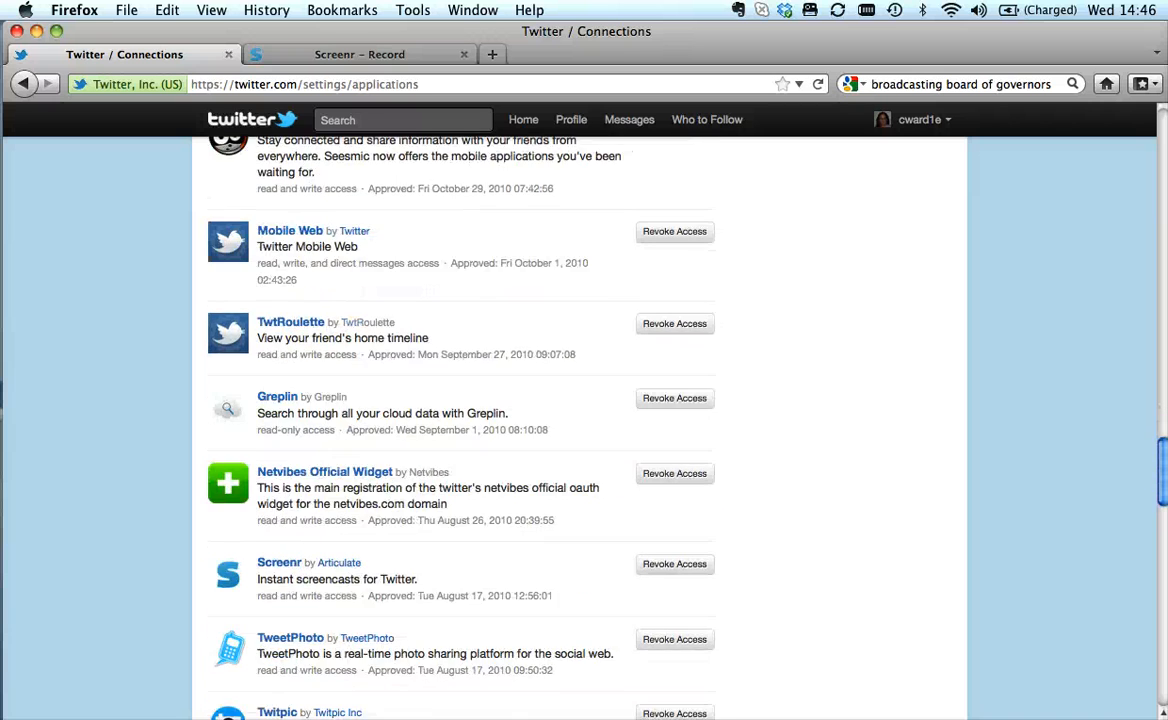
pyautogui.scroll(3)
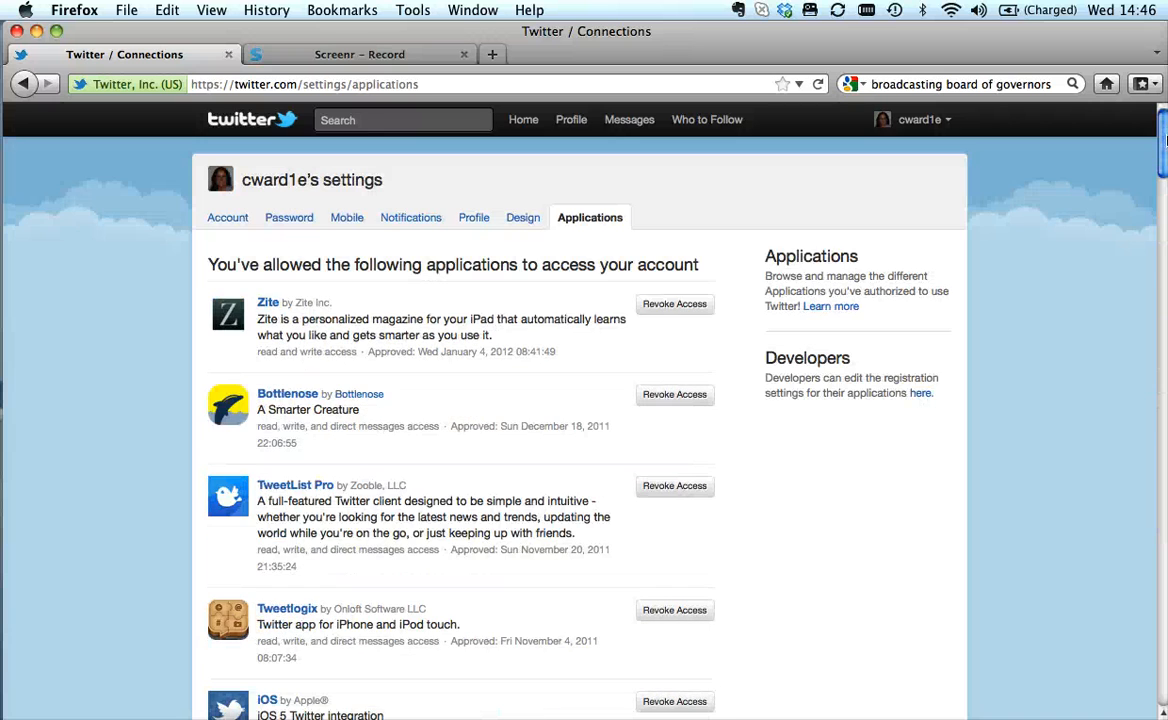